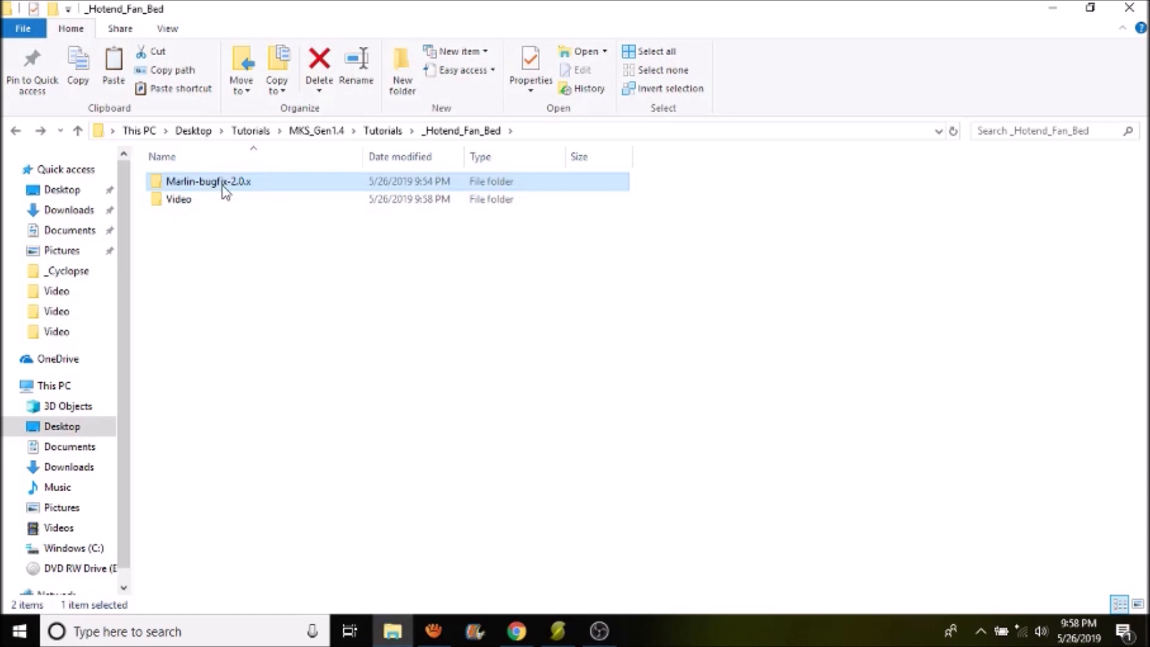
# Navigate into Marlin-bugfix-2.0.x > Marlin > src > core in File Explorer.
pyautogui.doubleClick(208, 181)
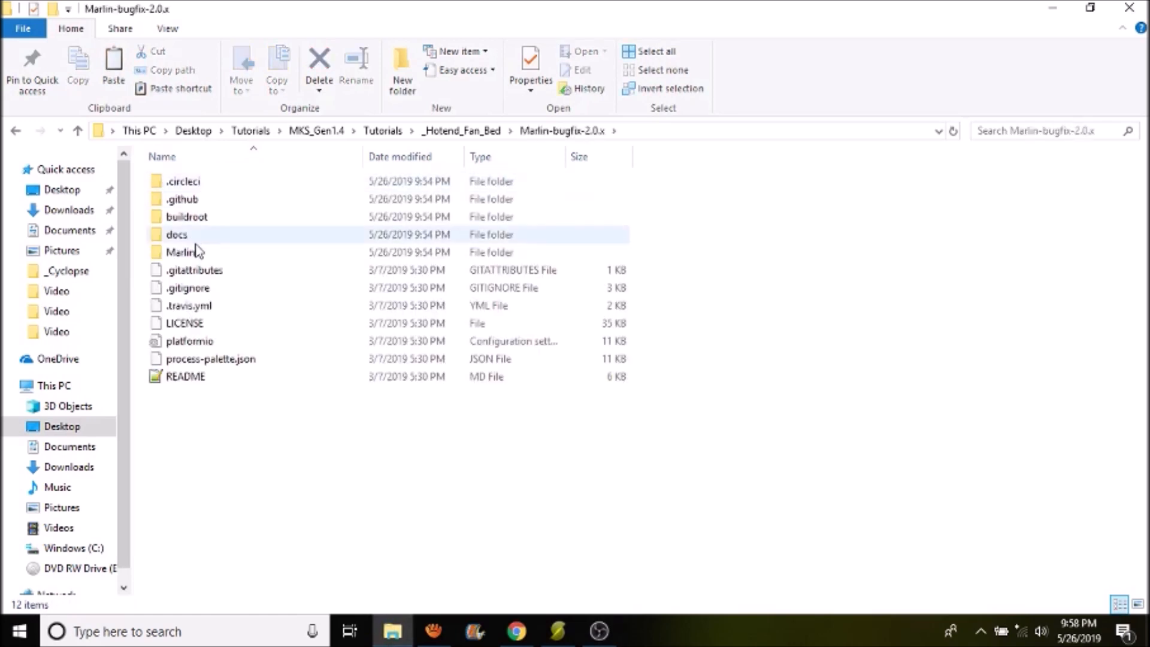
pyautogui.doubleClick(179, 252)
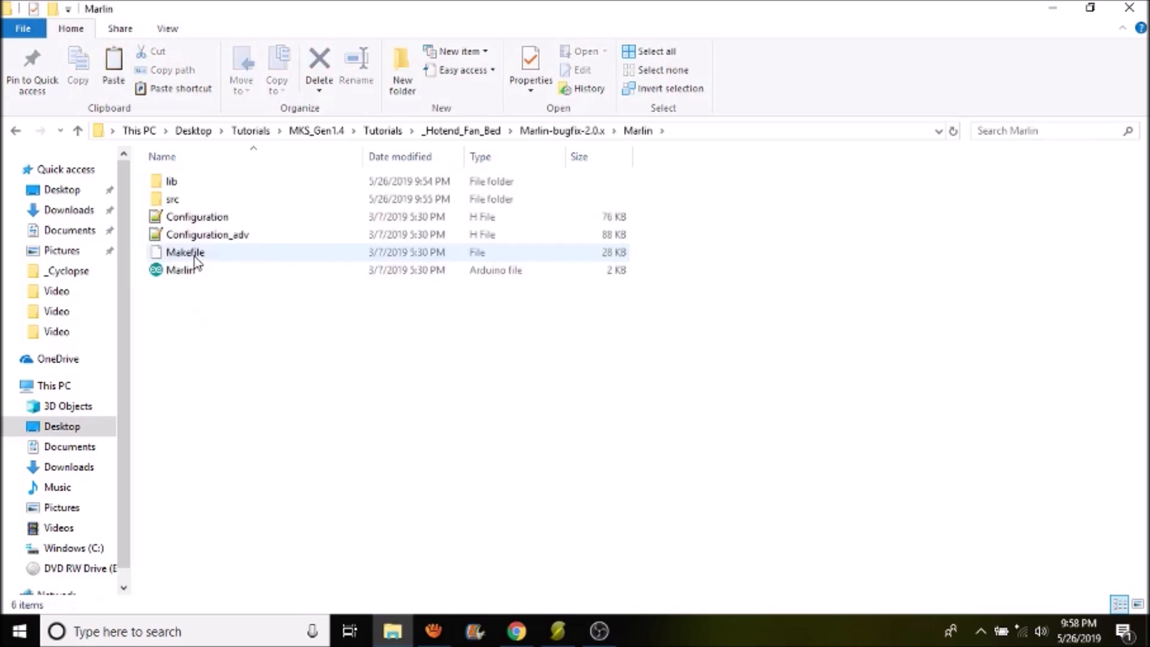
pyautogui.doubleClick(171, 199)
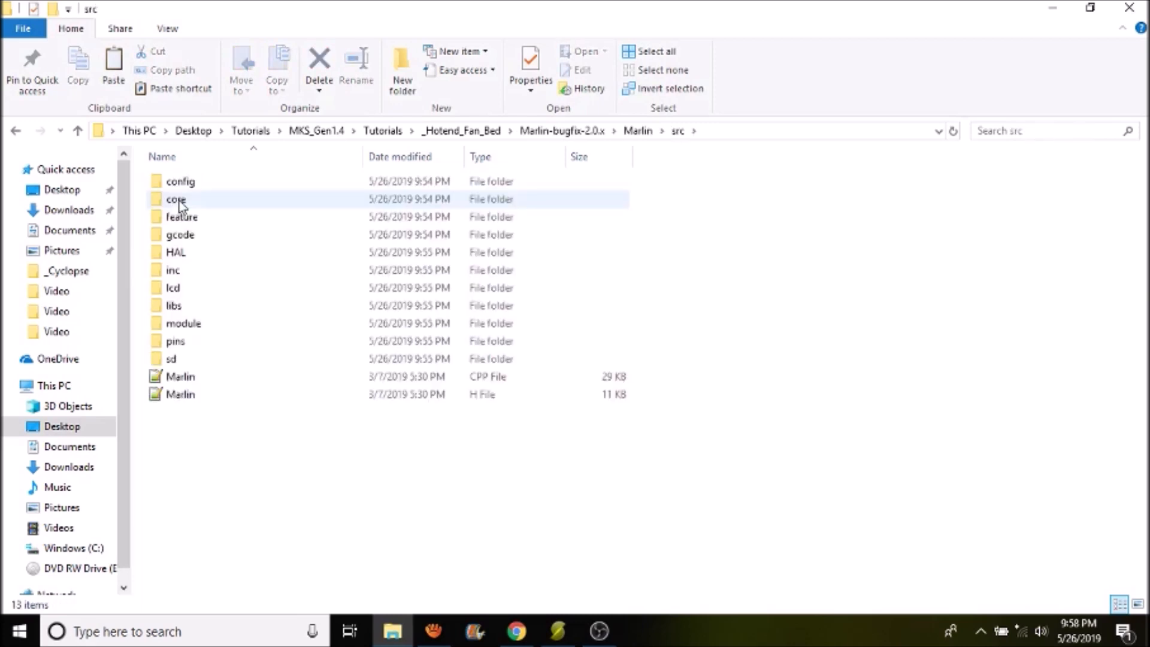
pyautogui.doubleClick(176, 199)
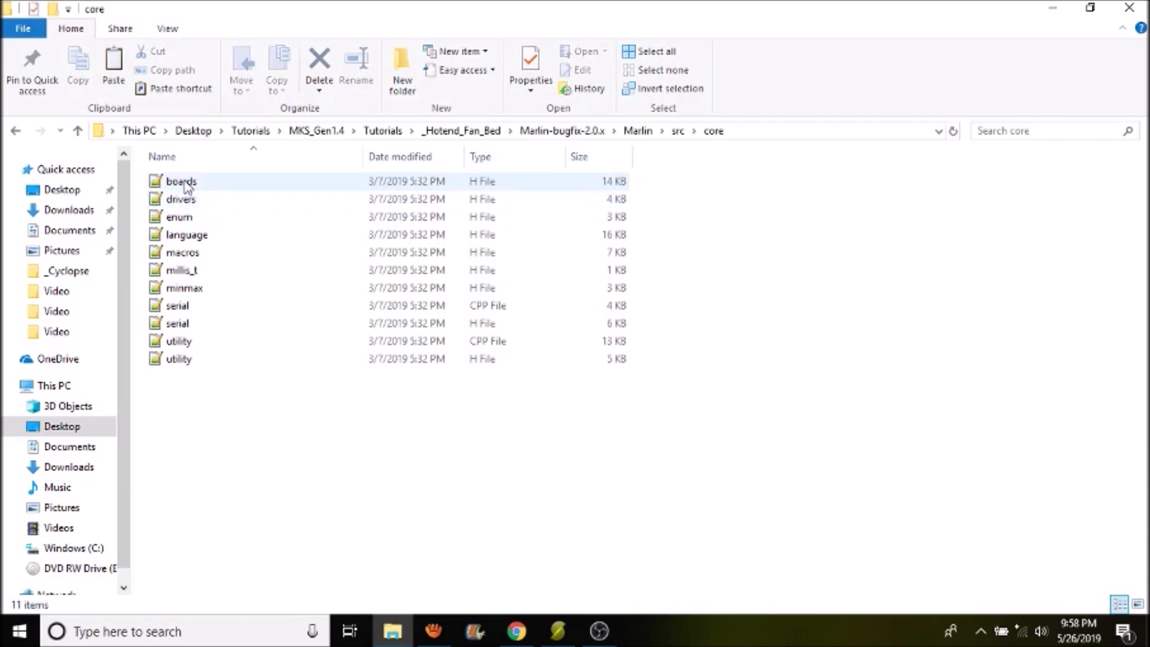
pyautogui.moveTo(181, 181)
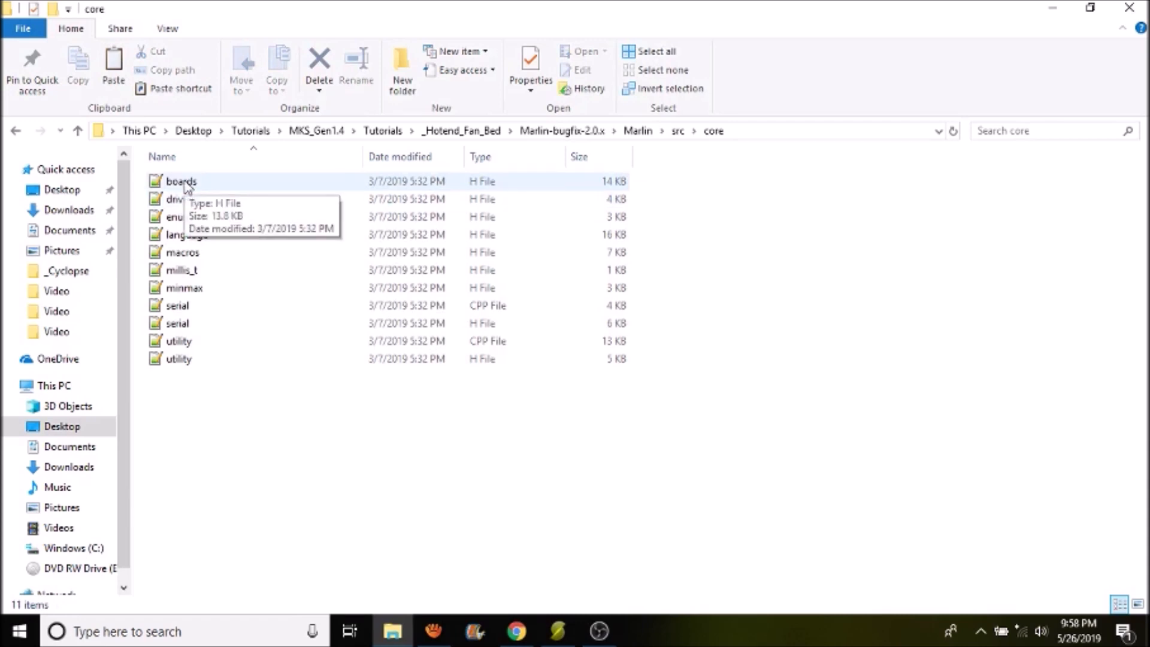
# Open the boards.h header to check the available board names.
pyautogui.click(181, 181)
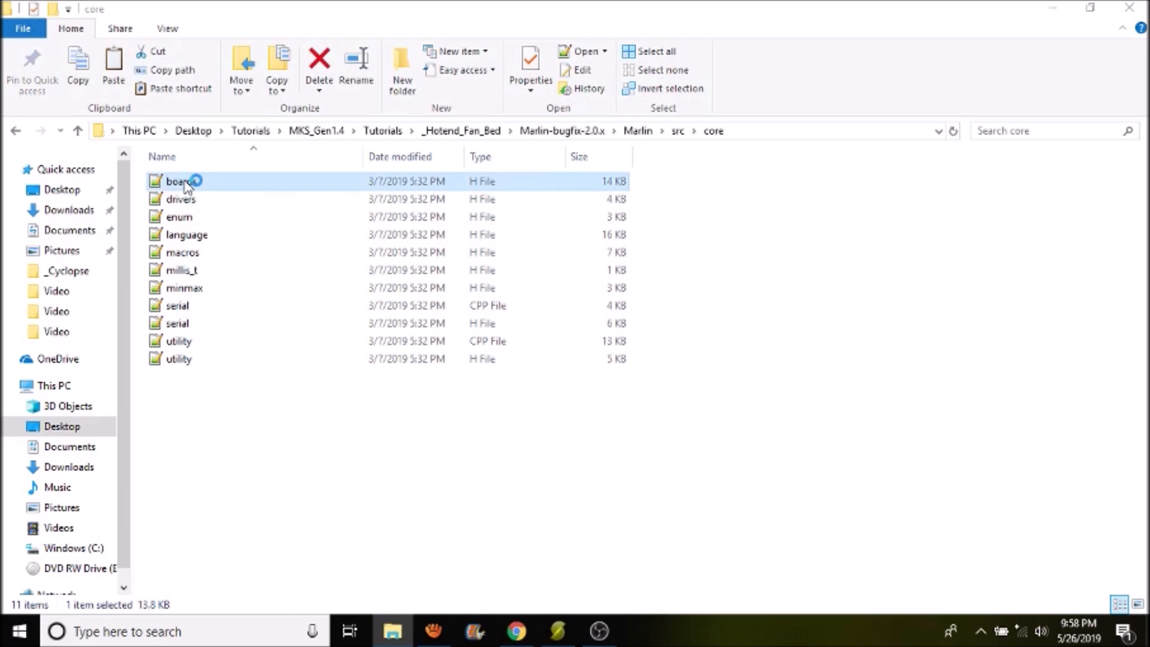
pyautogui.doubleClick(180, 181)
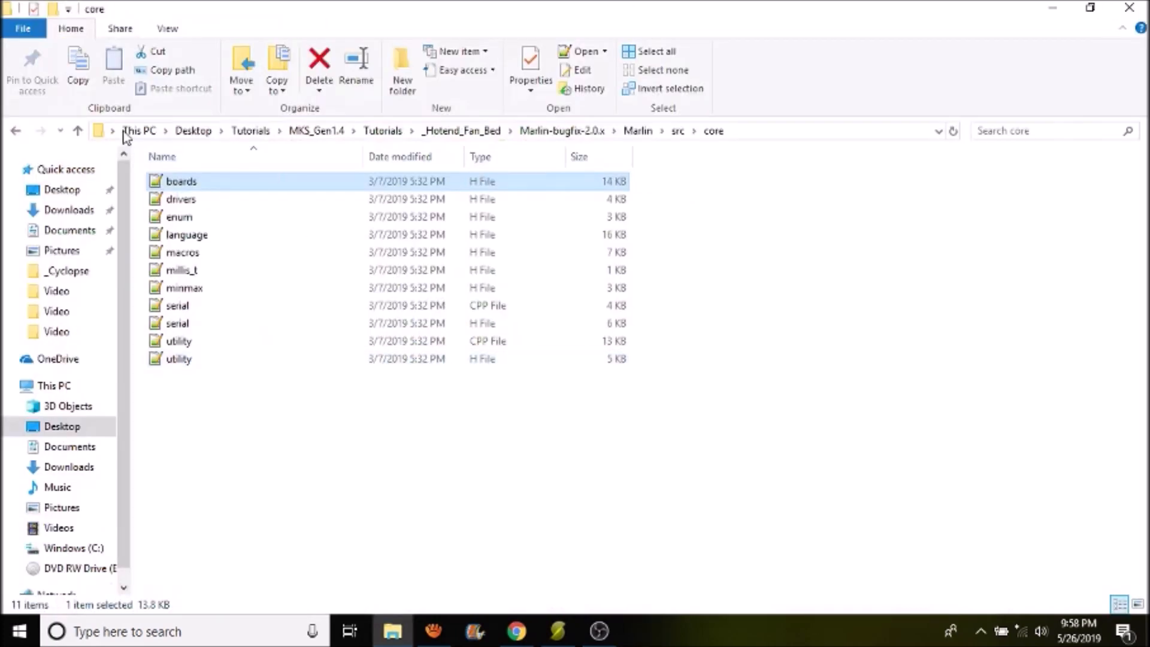
# Return to the Marlin folder and open Marlin.ino in Arduino IDE.
pyautogui.click(77, 130)
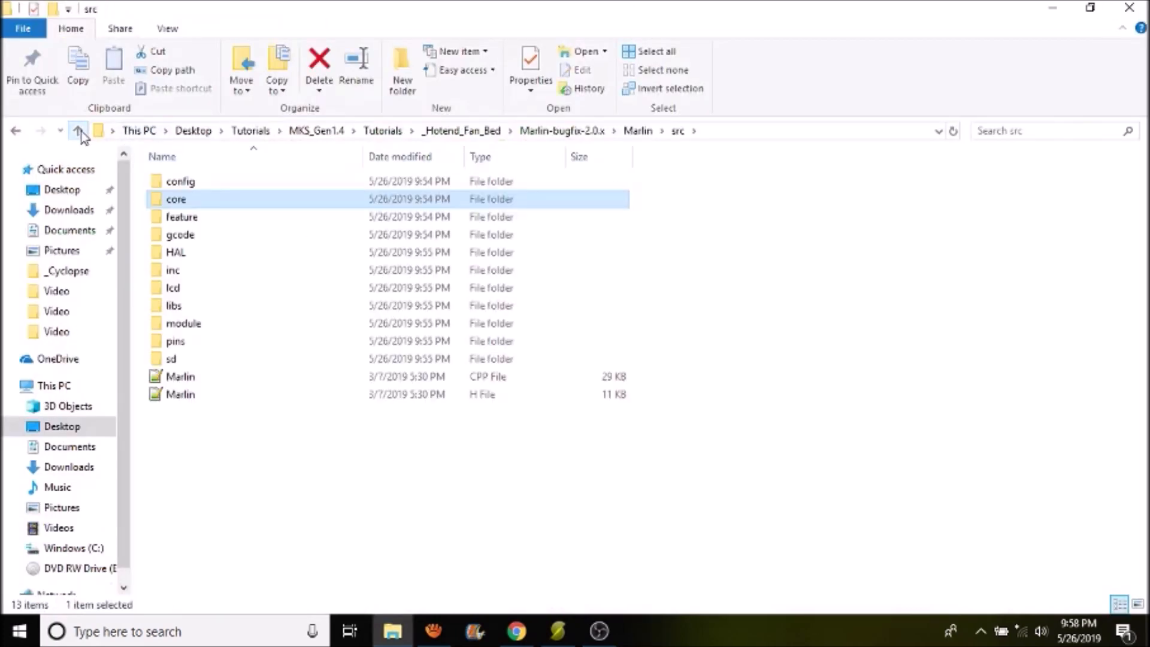
pyautogui.click(77, 130)
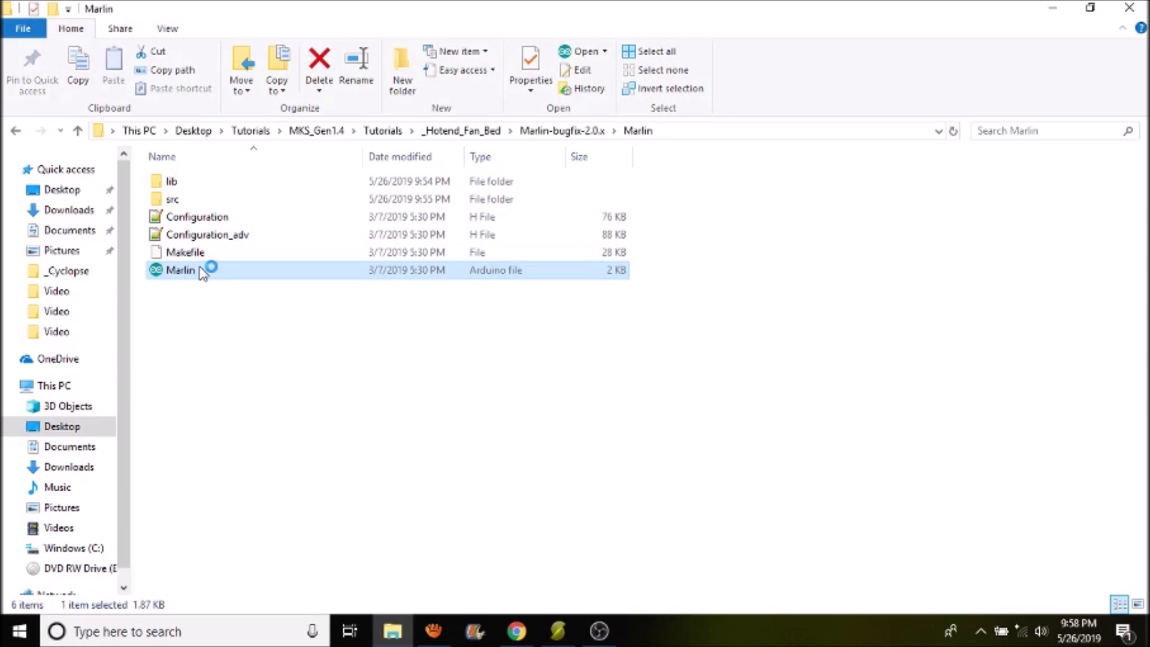
pyautogui.doubleClick(179, 270)
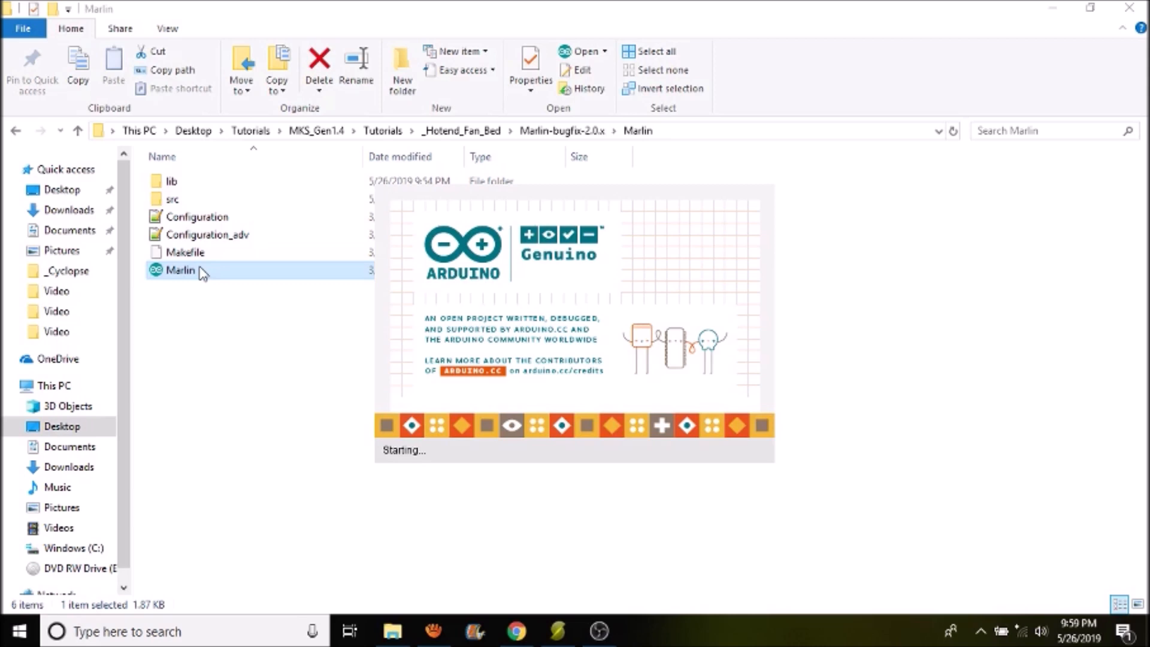
pyautogui.moveTo(188, 276)
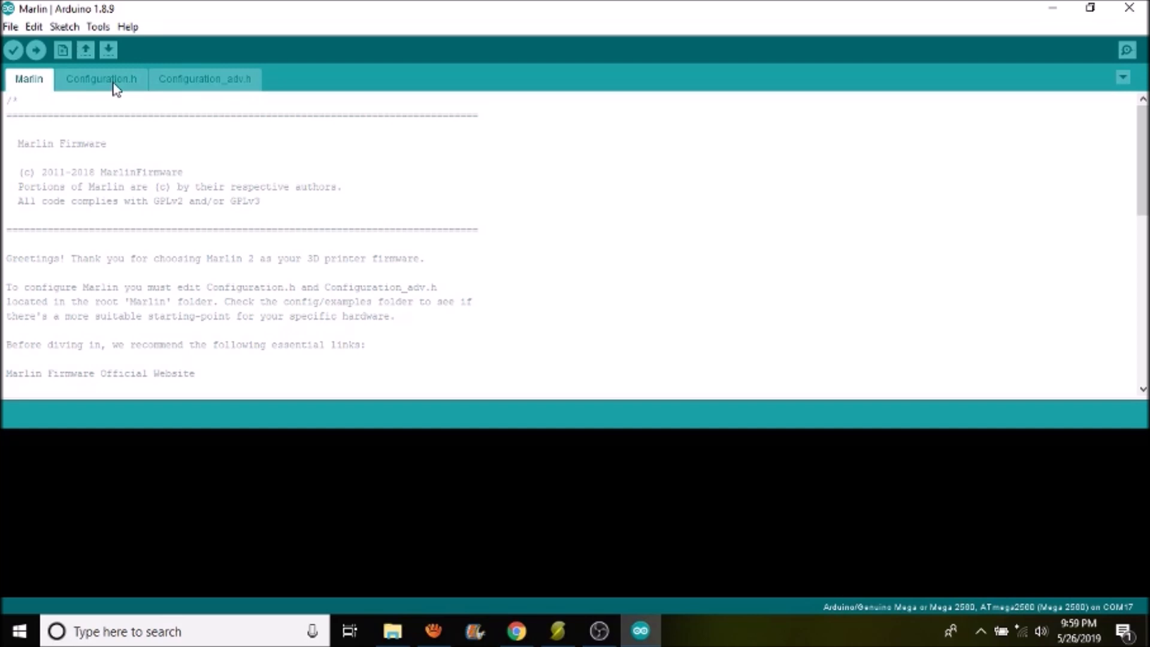
# In Configuration.h, paste BOARD_MKS_GEN_13 over BOARD_RAMPS_14_EFB as the motherboard.
pyautogui.click(101, 79)
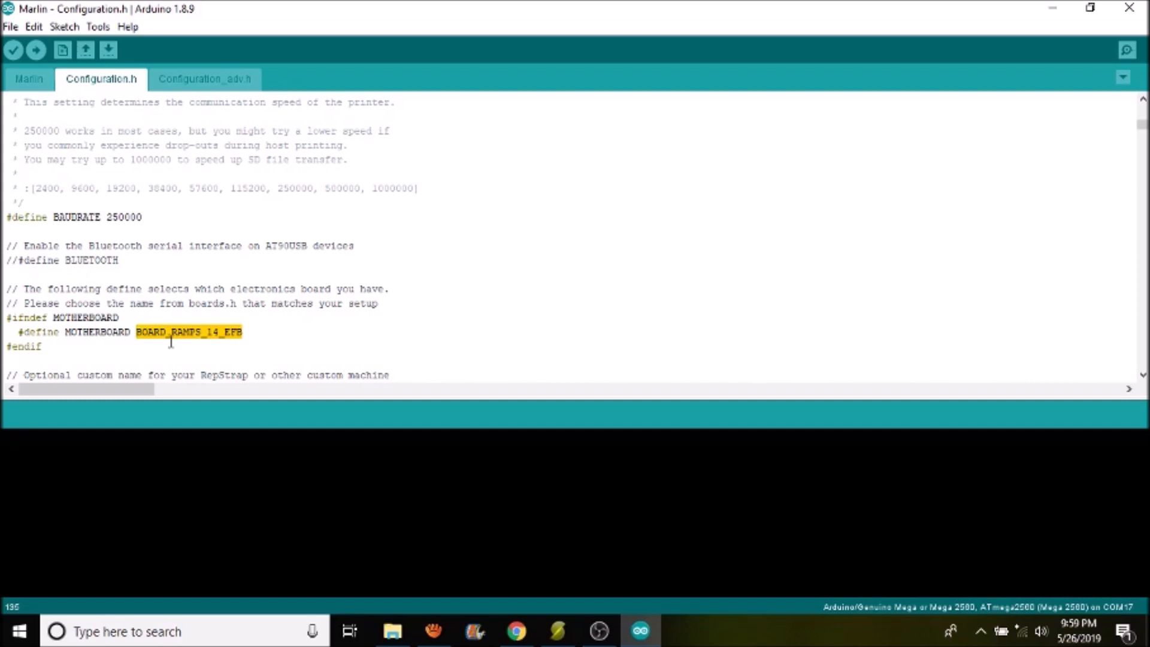
pyautogui.rightClick(188, 332)
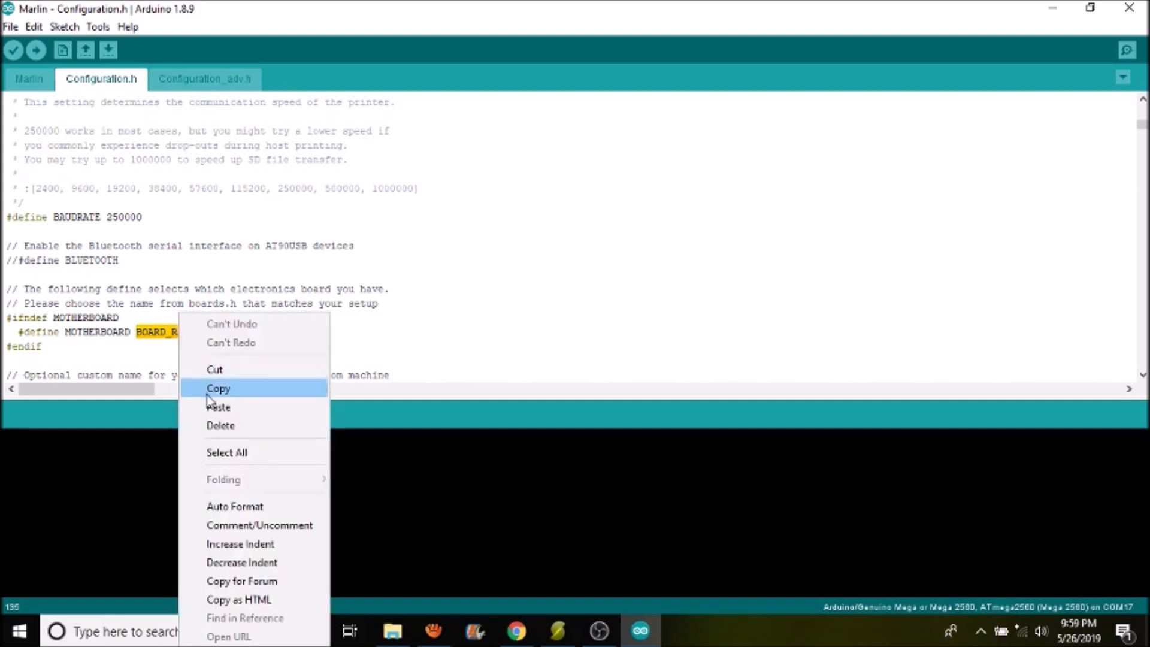
pyautogui.click(218, 407)
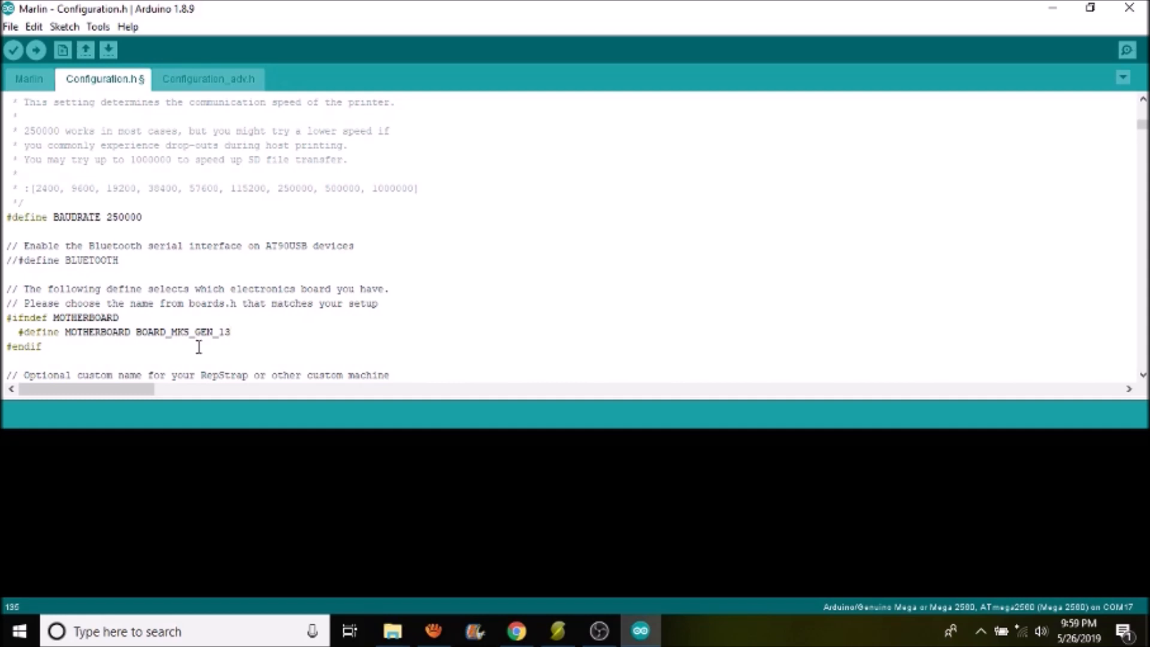
# Search for 'thermis' and set TEMP_SENSOR_0 to thermistor type 8.
pyautogui.write('thermis')
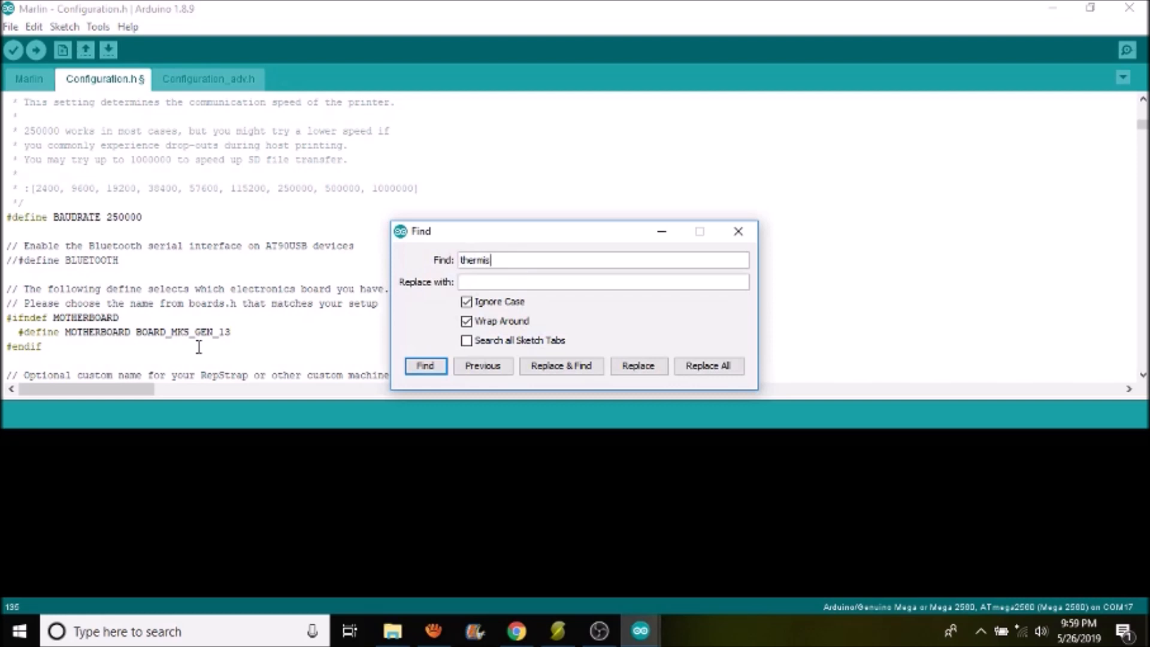
pyautogui.click(424, 365)
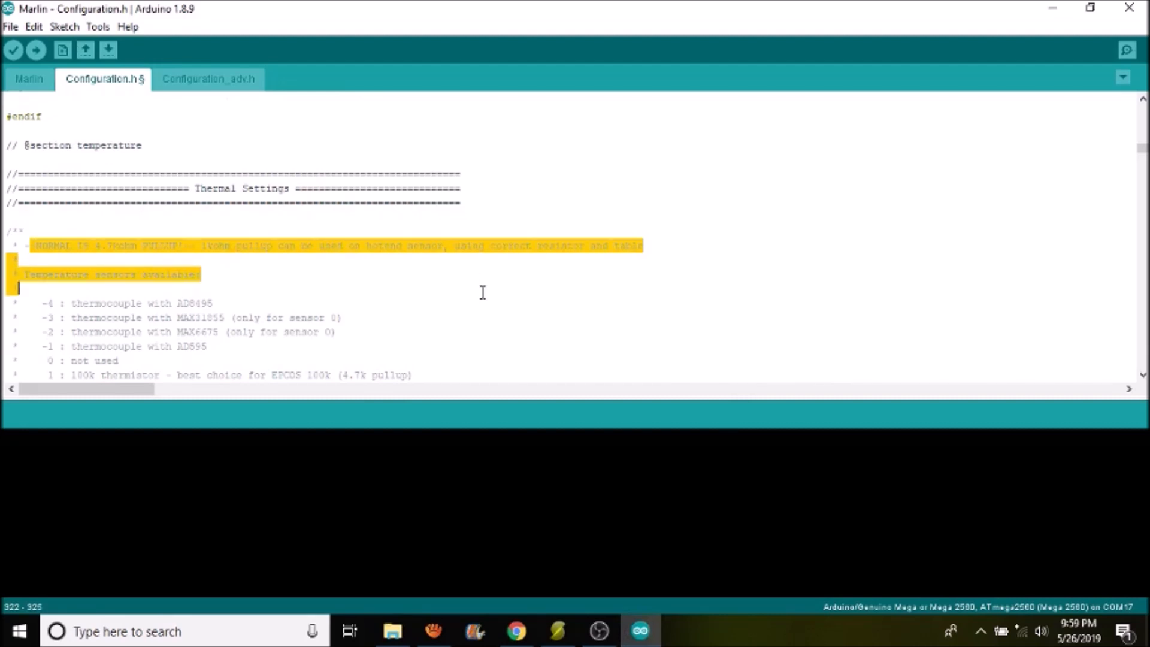
pyautogui.scroll(-3)
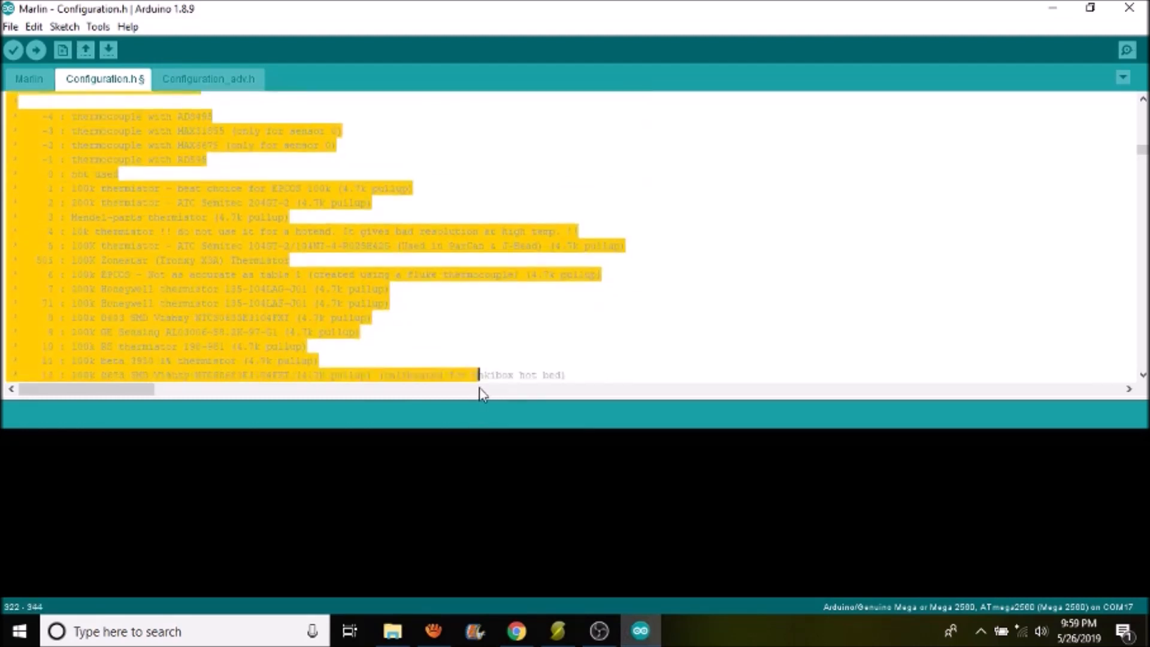
pyautogui.scroll(-3)
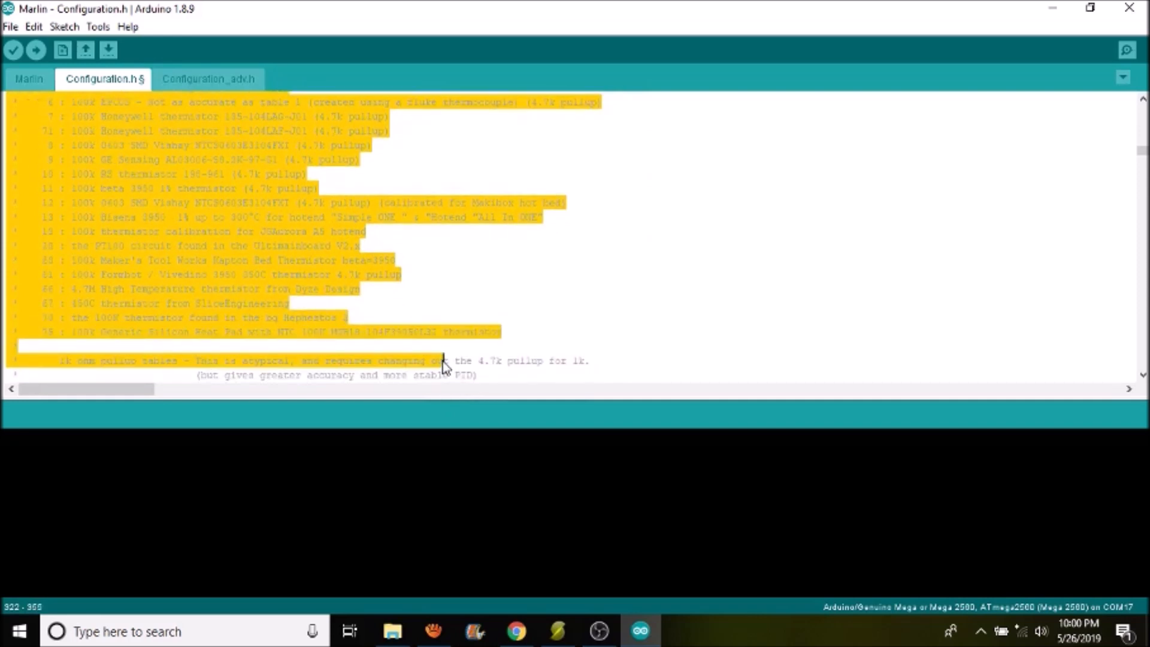
pyautogui.scroll(-3)
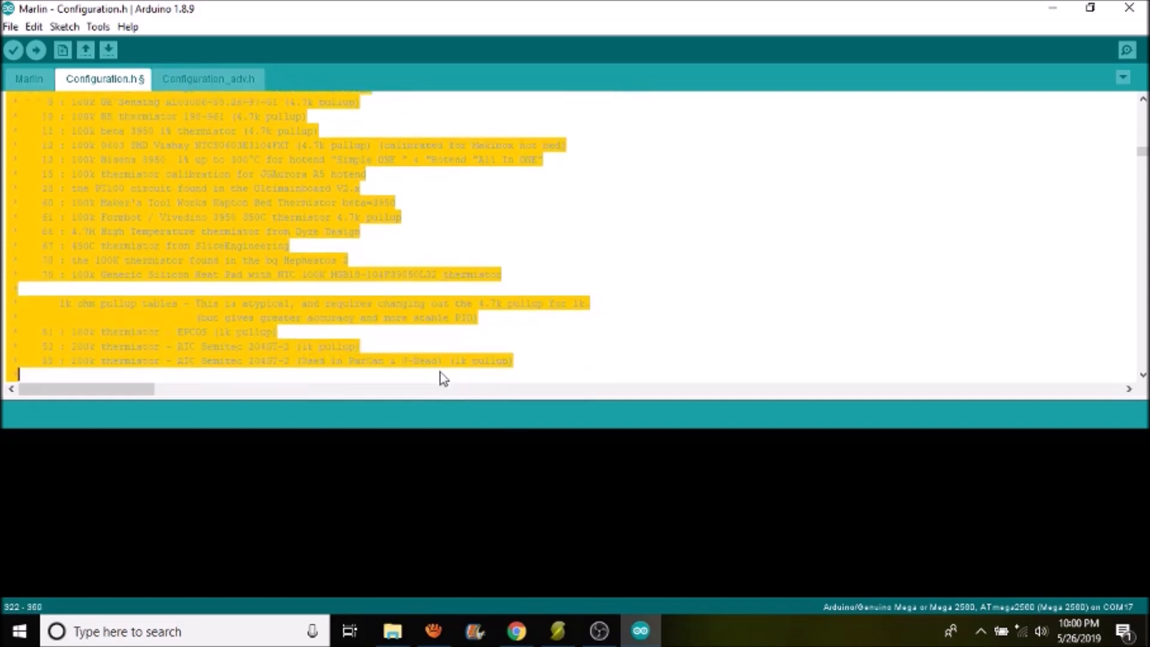
pyautogui.scroll(-3)
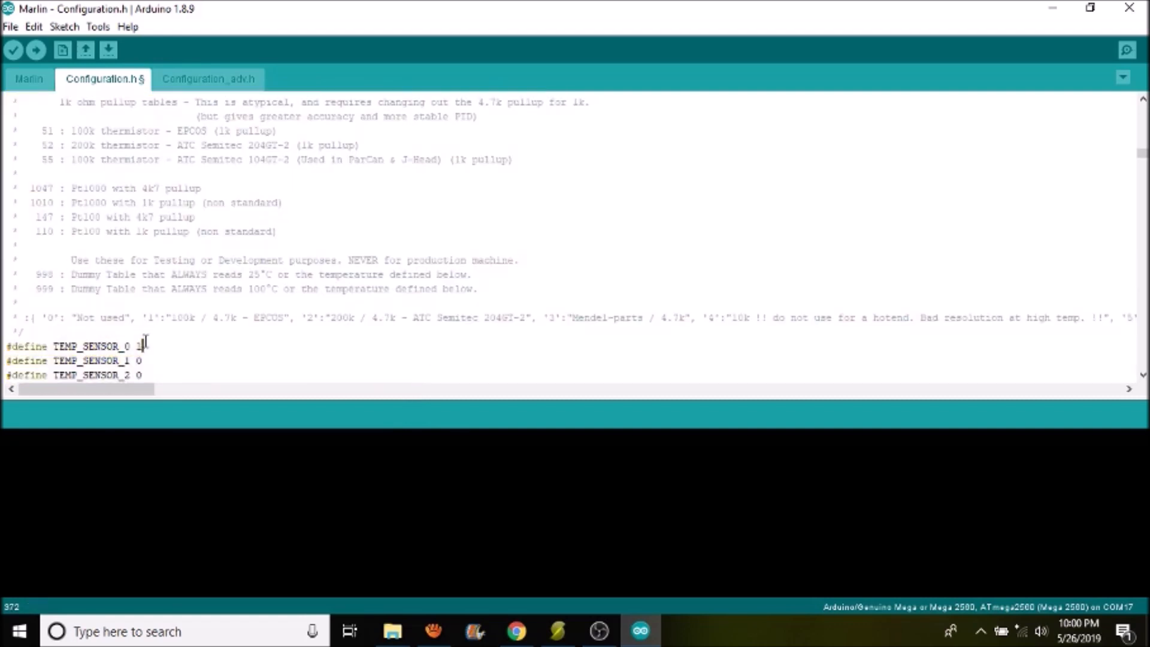
pyautogui.tripleClick(73, 345)
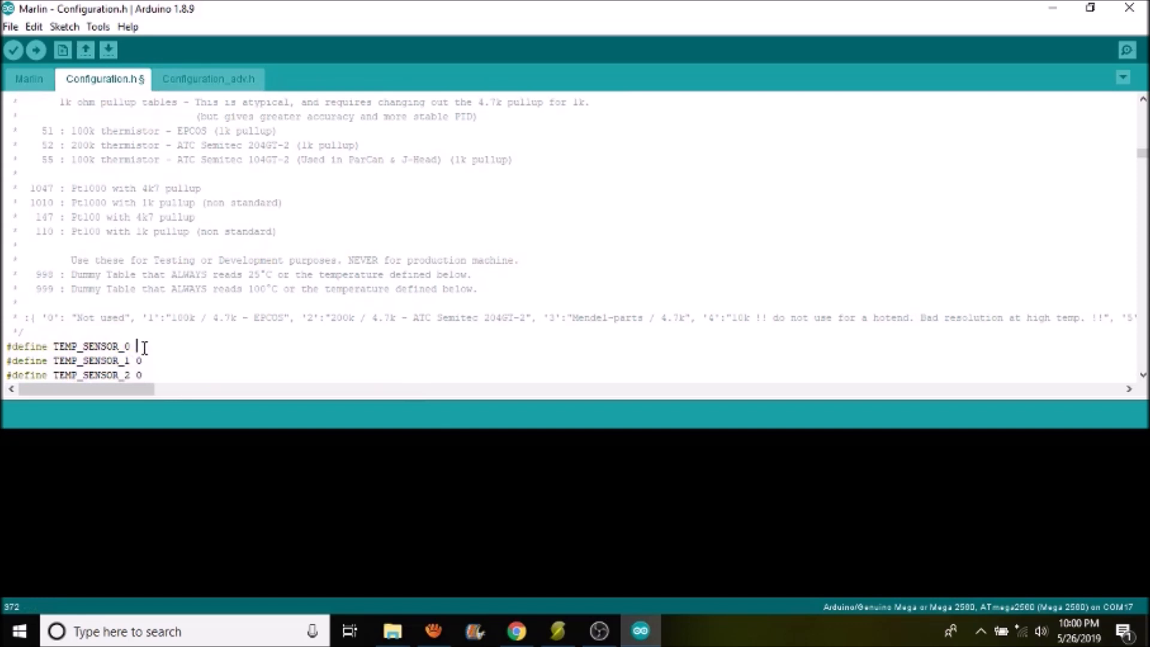
# Set TEMP_SENSOR_BED to thermistor type 8 as well.
pyautogui.scroll(-3)
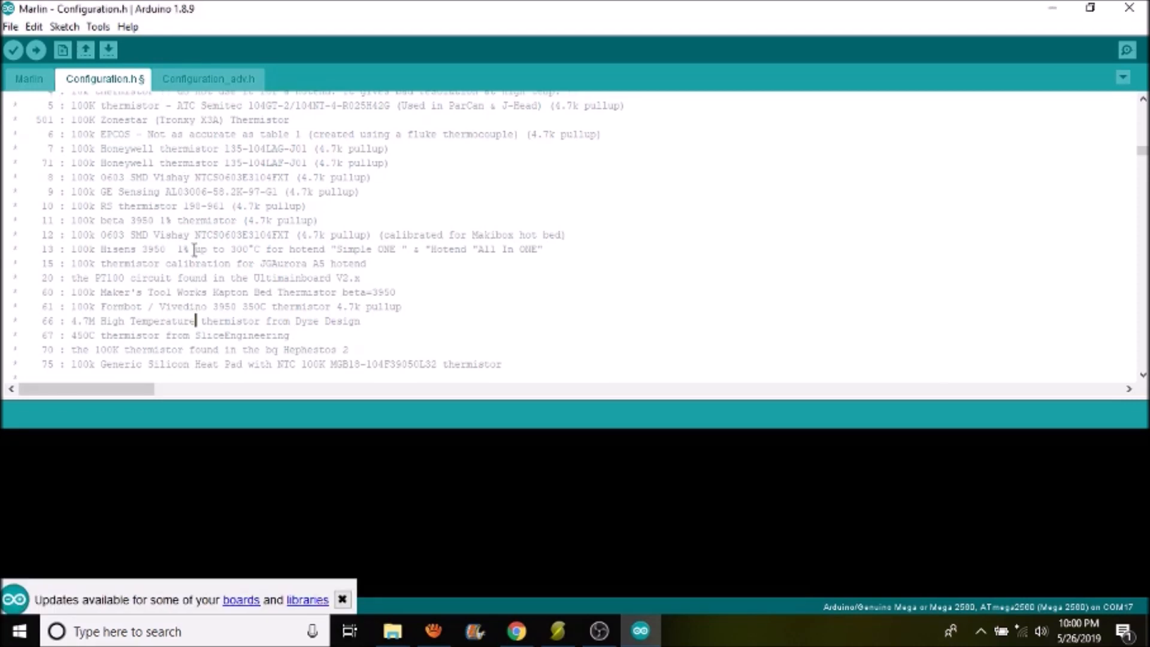
pyautogui.scroll(-3)
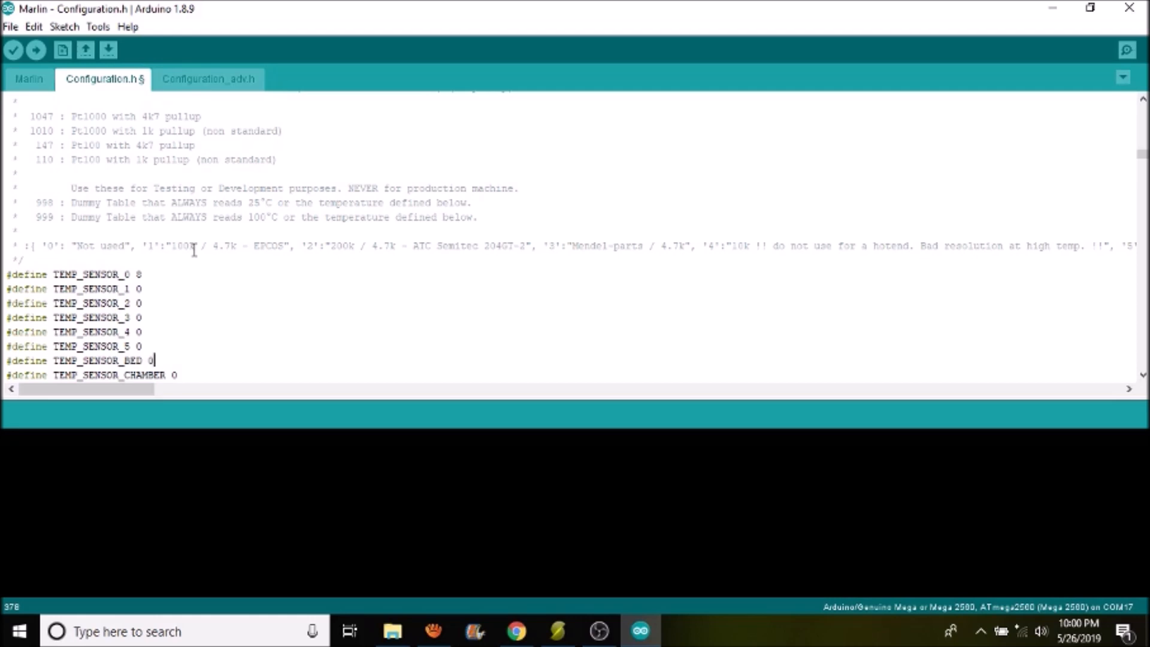
pyautogui.press('Backspace')
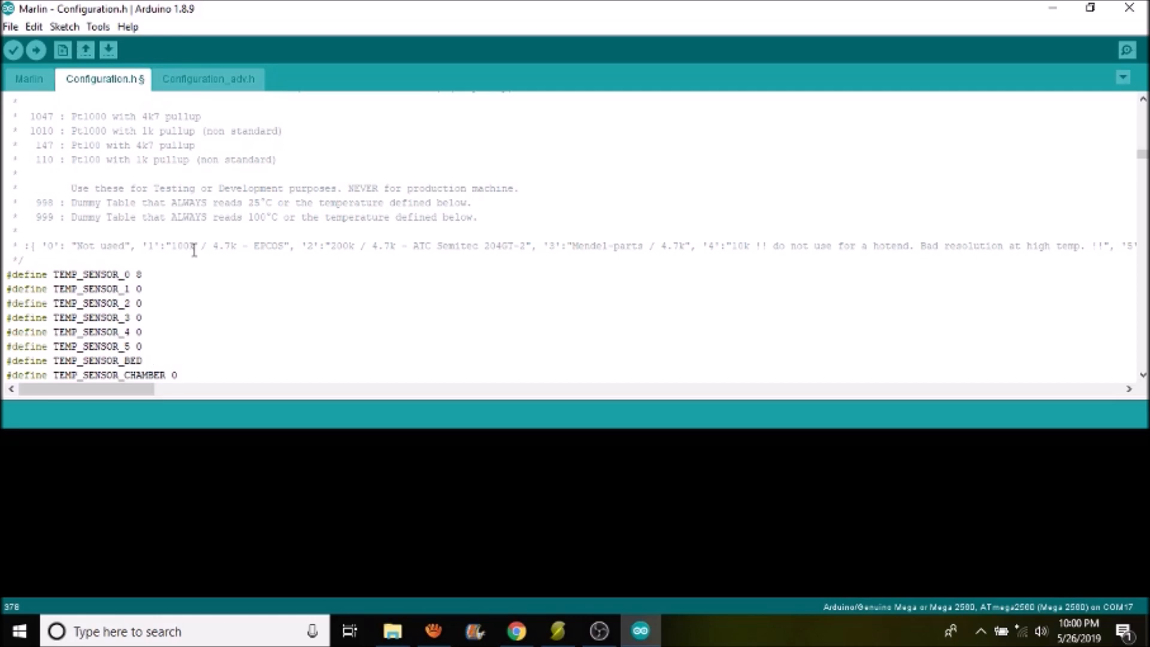
pyautogui.write('8')
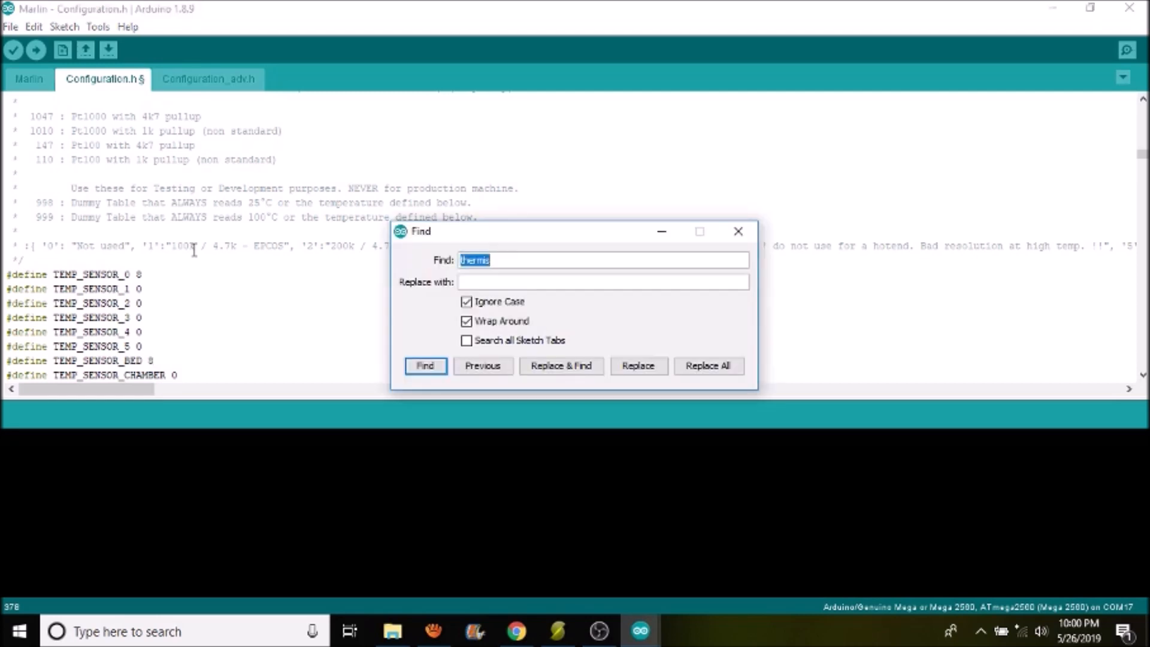
# Search 'runaway' and show THERMAL_PROTECTION_HOTENDS and THERMAL_PROTECTION_BED enabled.
pyautogui.click(424, 366)
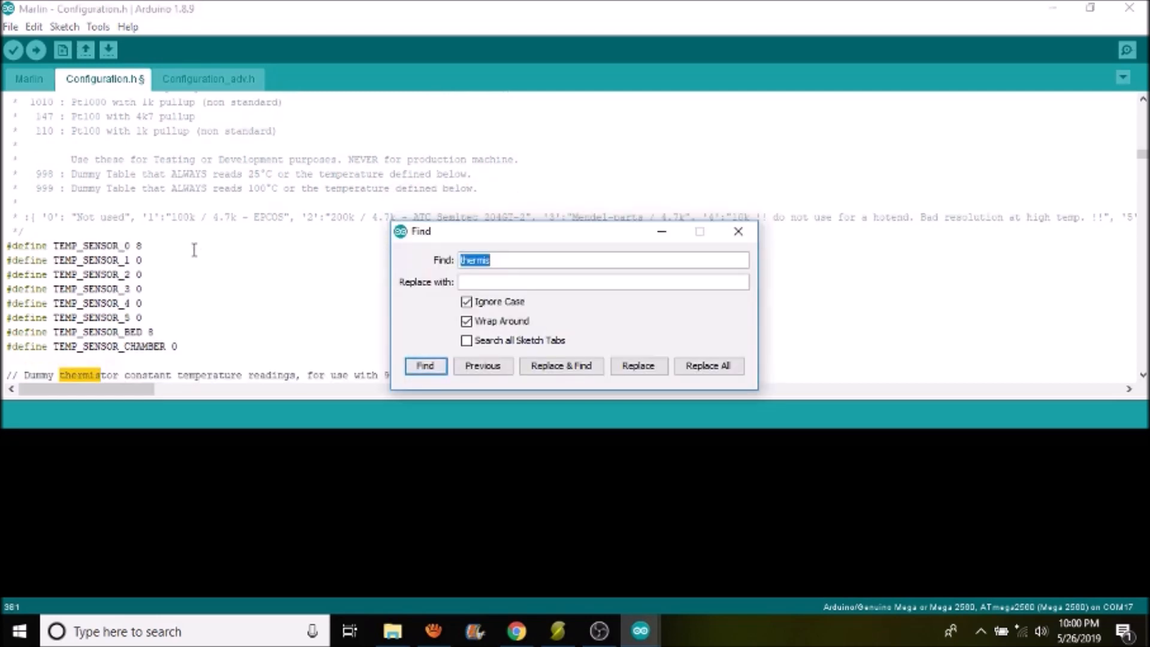
pyautogui.click(424, 366)
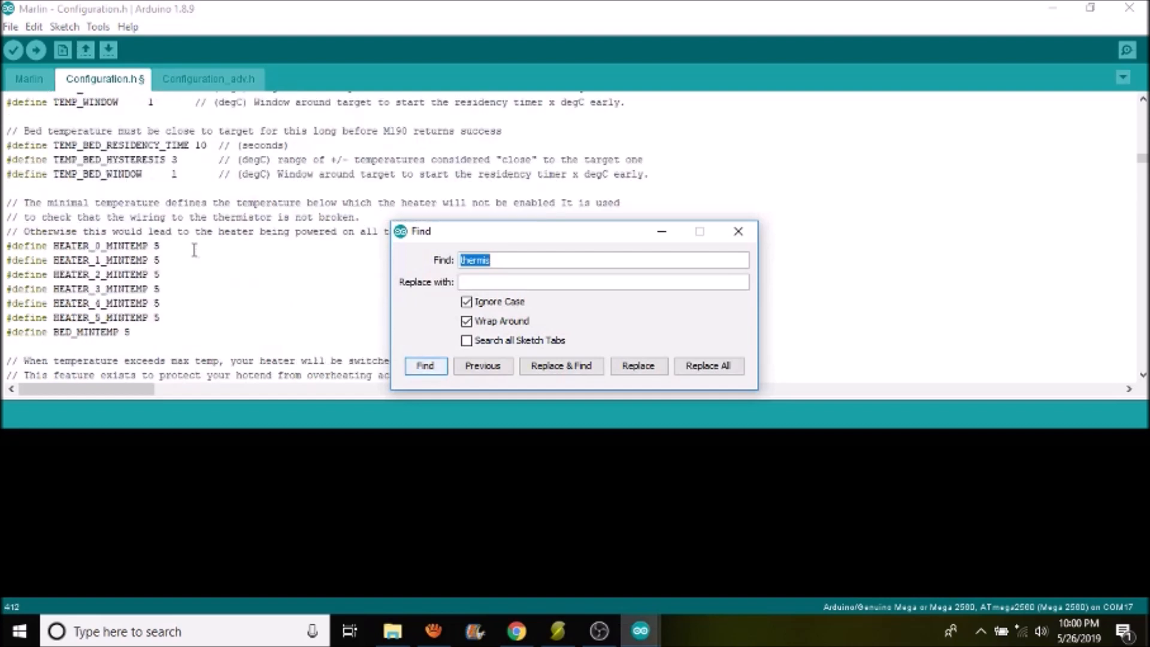
pyautogui.write('runawa')
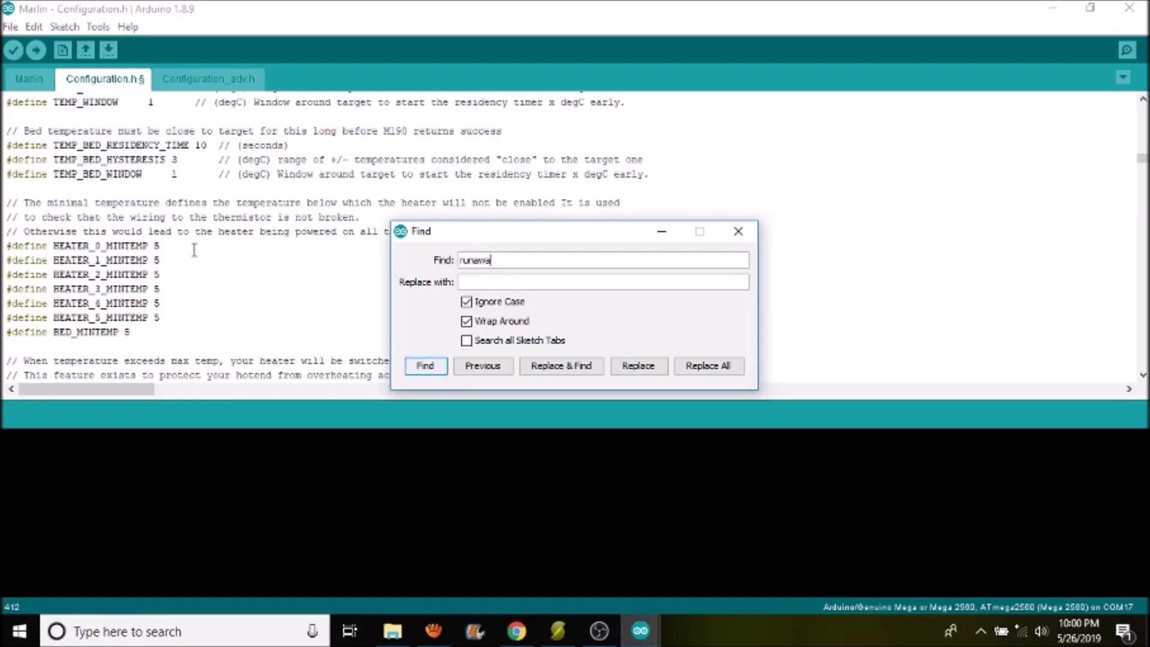
pyautogui.click(424, 365)
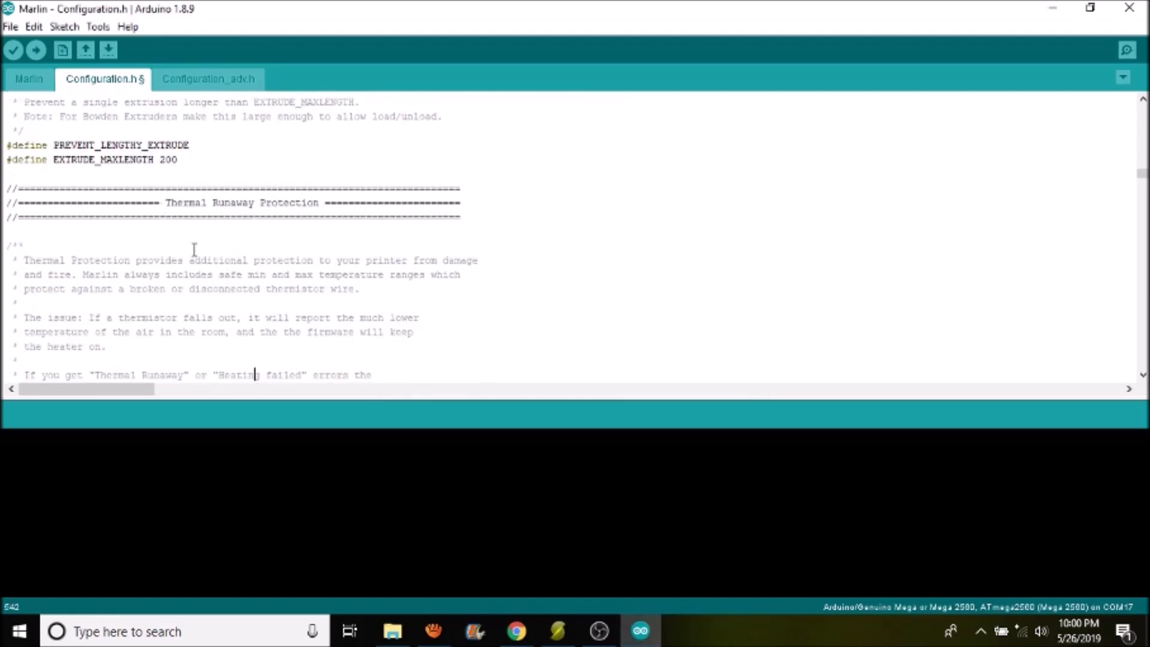
pyautogui.scroll(-3)
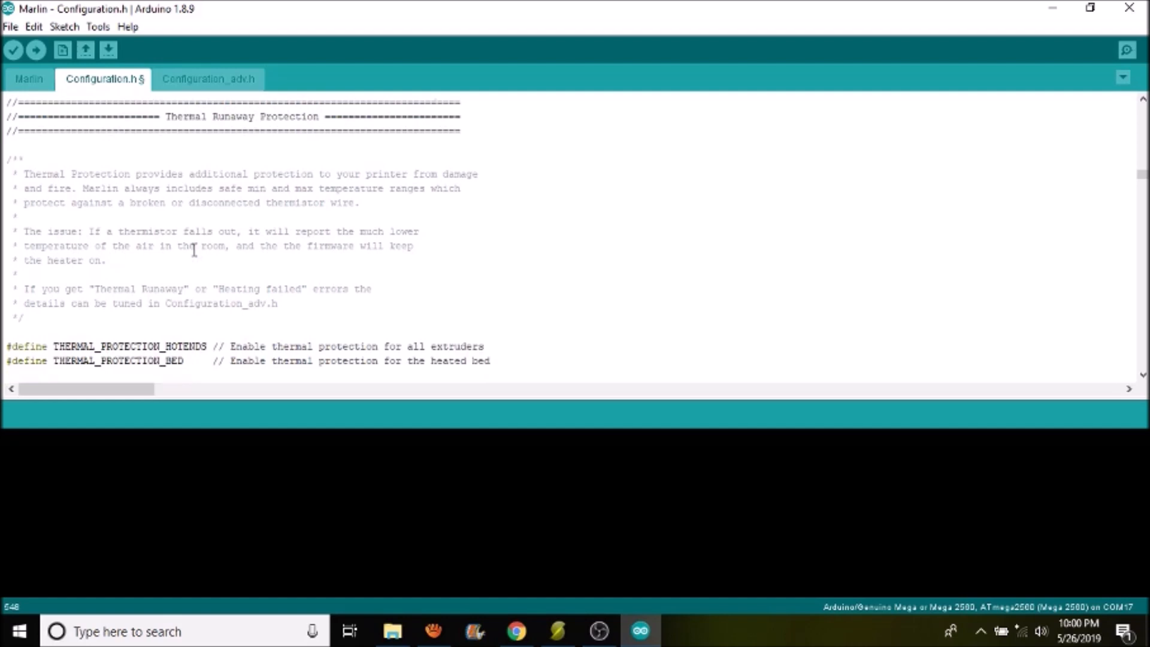
pyautogui.scroll(-3)
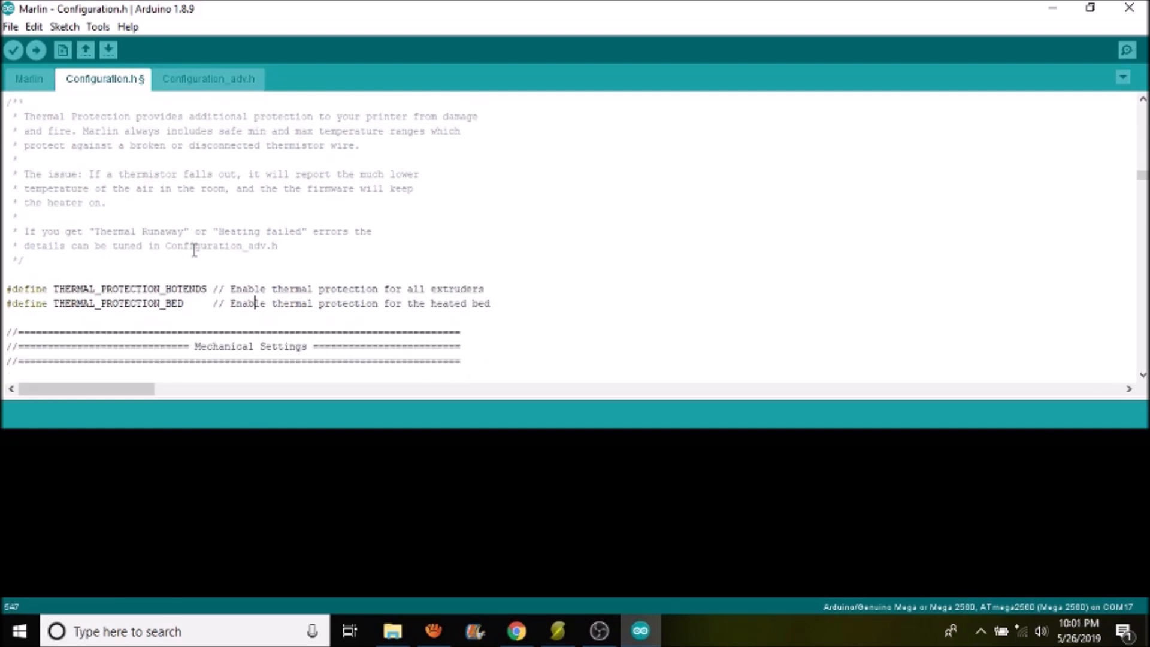
pyautogui.moveTo(99, 42)
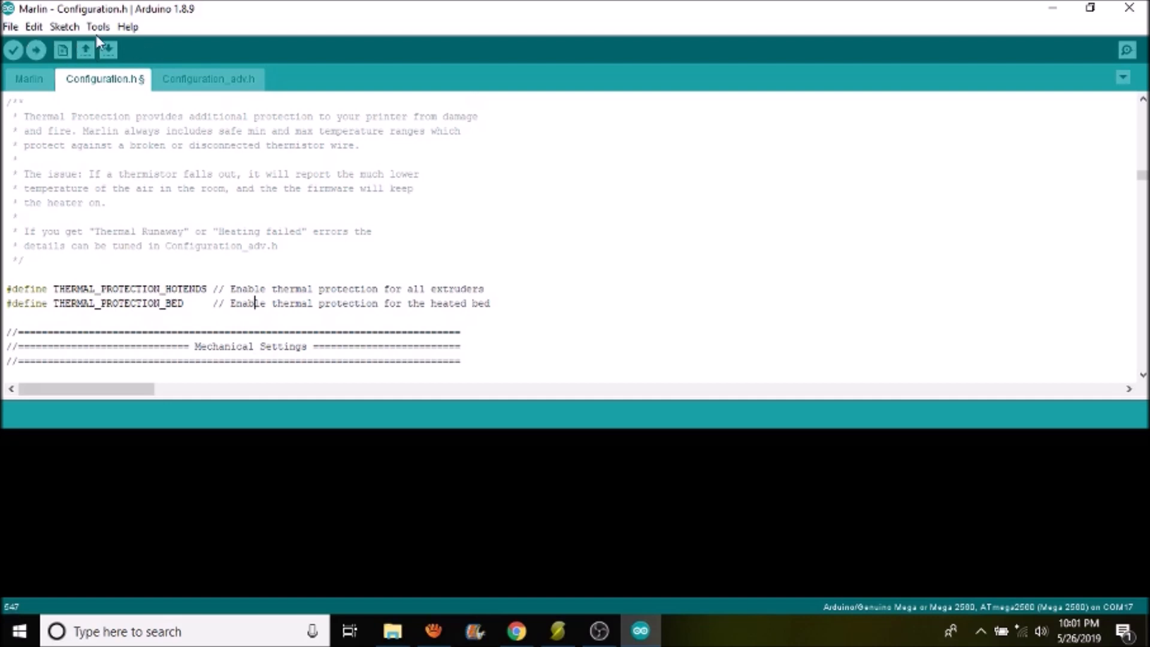
# Under Tools, keep the Mega 2560 board and choose COM3 as the port.
pyautogui.click(97, 26)
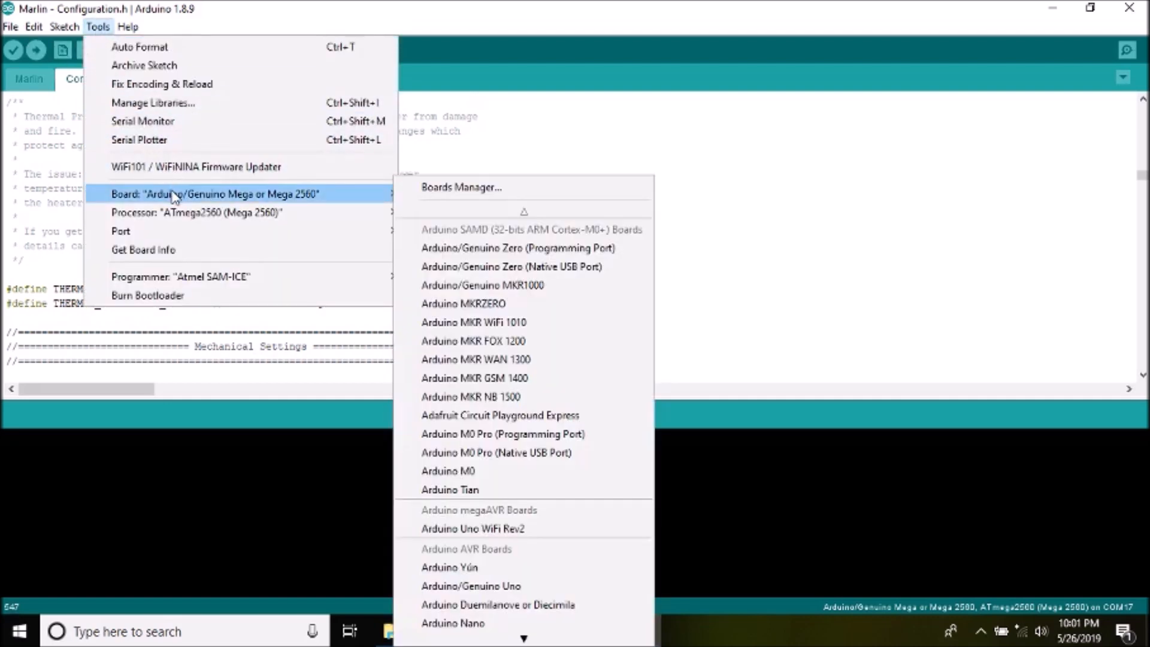
pyautogui.moveTo(312, 205)
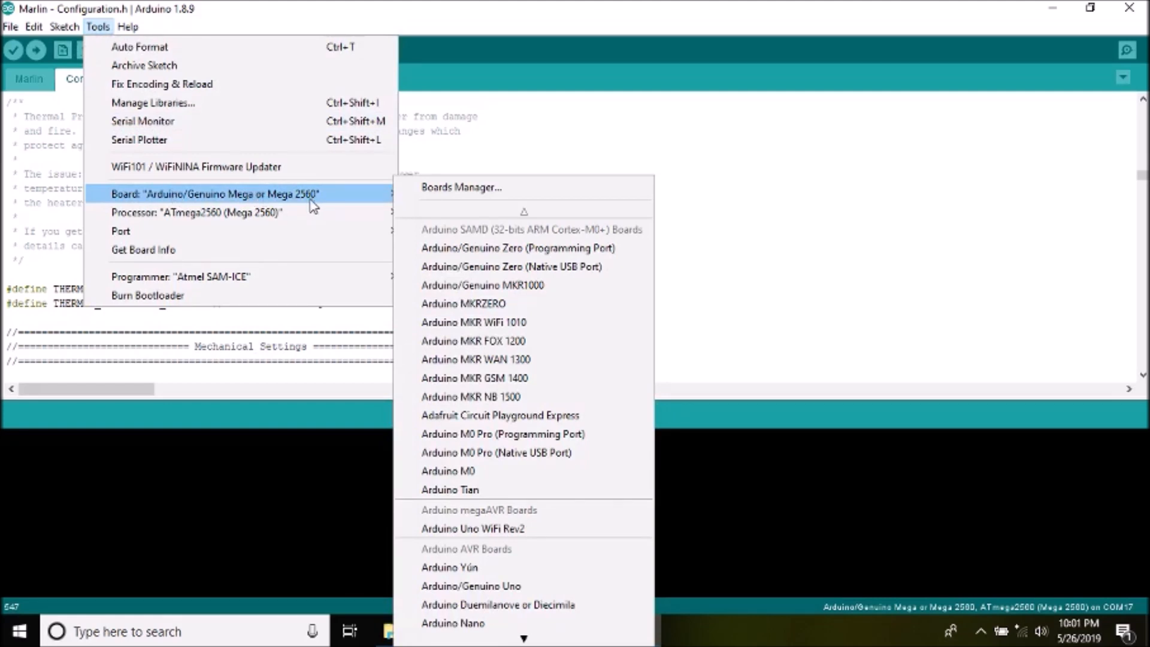
pyautogui.moveTo(120, 231)
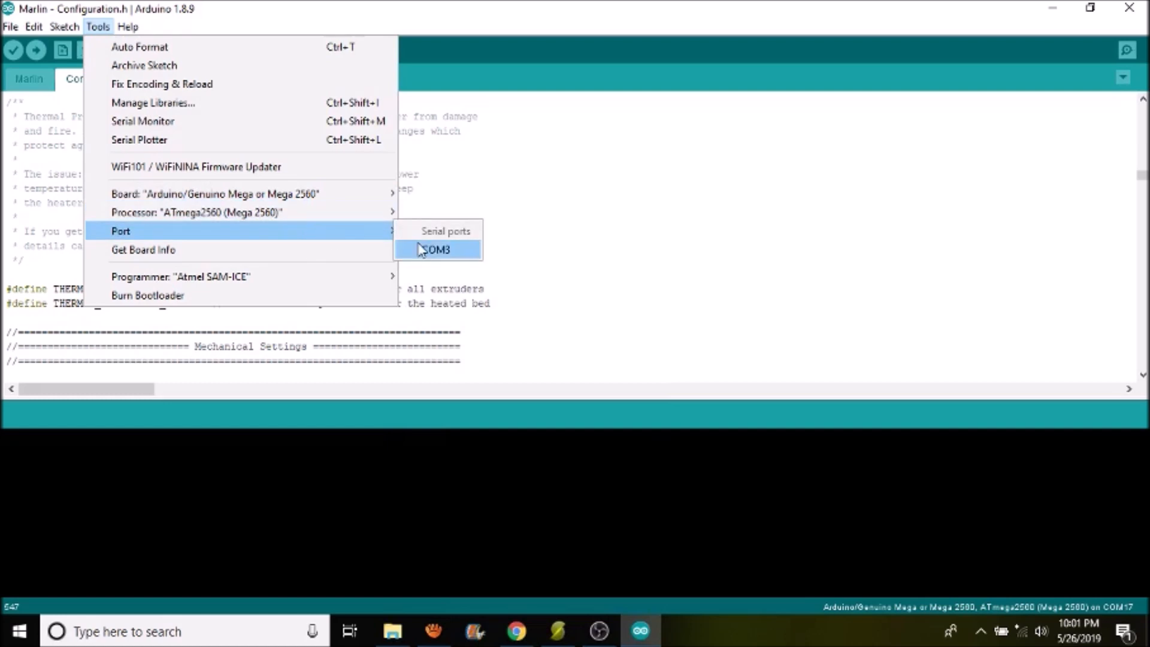
pyautogui.click(439, 249)
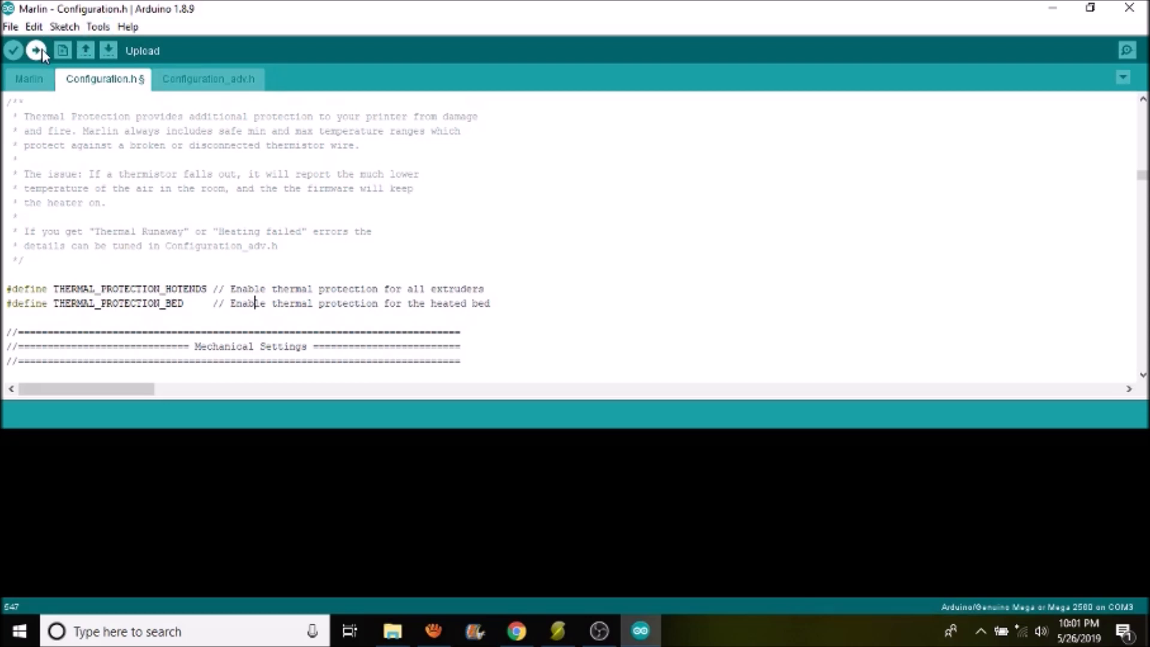
# Upload the configured Marlin firmware to the Mega 2560 on COM3.
pyautogui.click(34, 50)
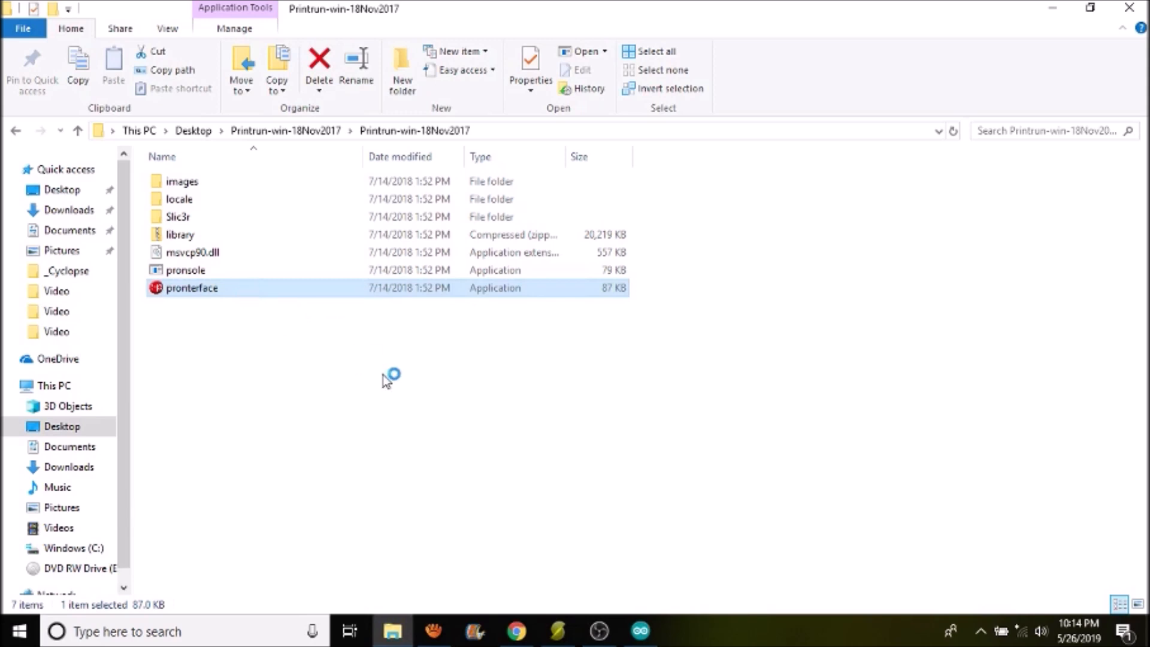
# Launch pronterface.exe and connect to the printer on COM3 at 250000 baud.
pyautogui.doubleClick(191, 287)
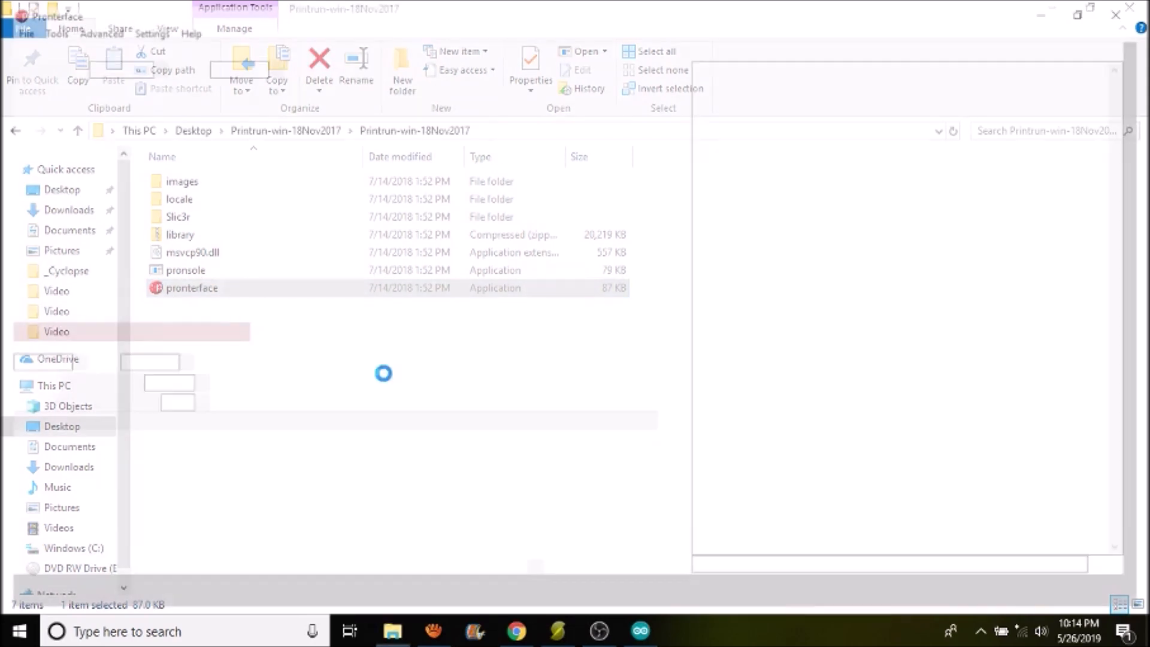
pyautogui.doubleClick(192, 288)
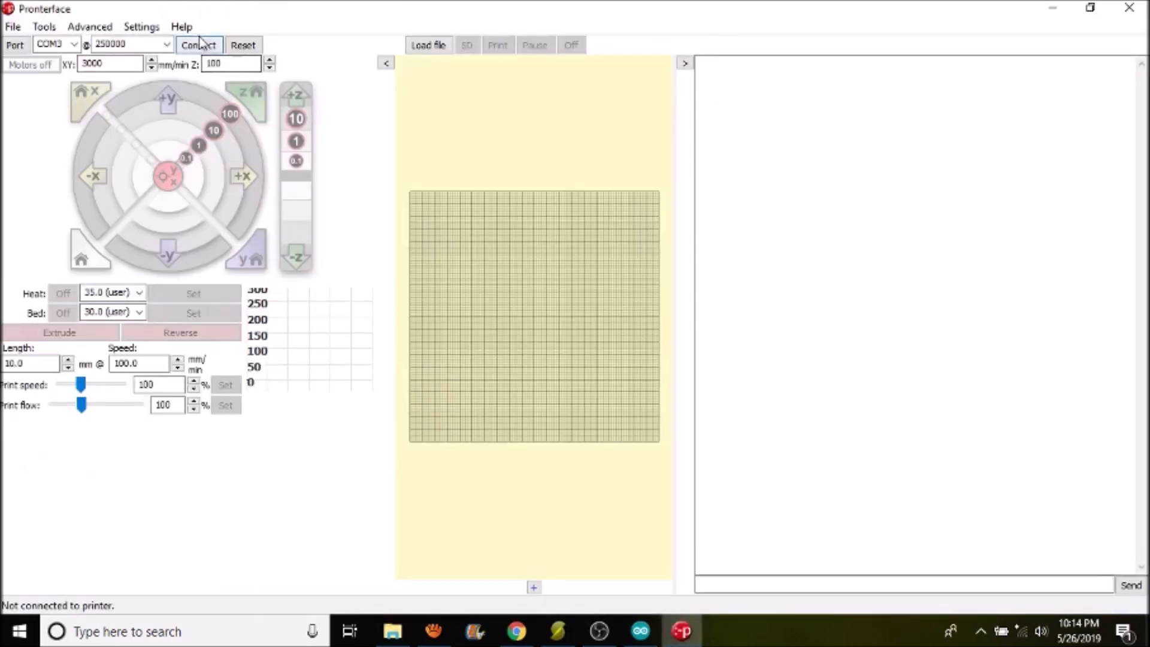
pyautogui.moveTo(197, 44)
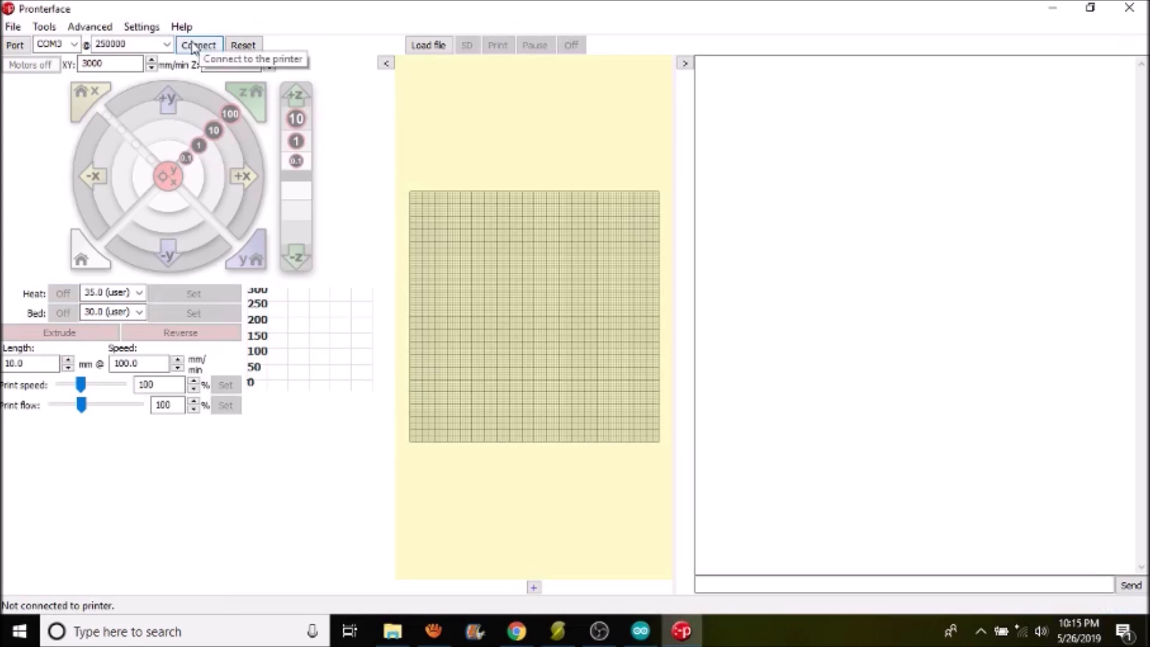
pyautogui.click(197, 45)
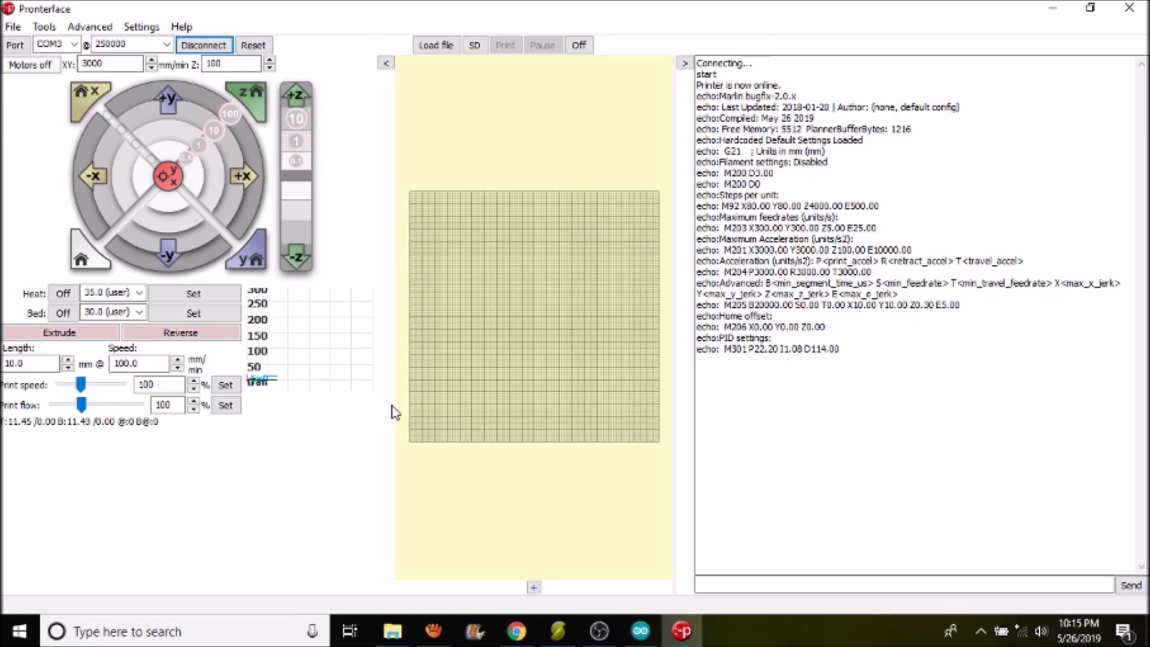
# Send M106 P0 S200 to run the fan, then M106 P0 S0 to stop it.
pyautogui.click(909, 585)
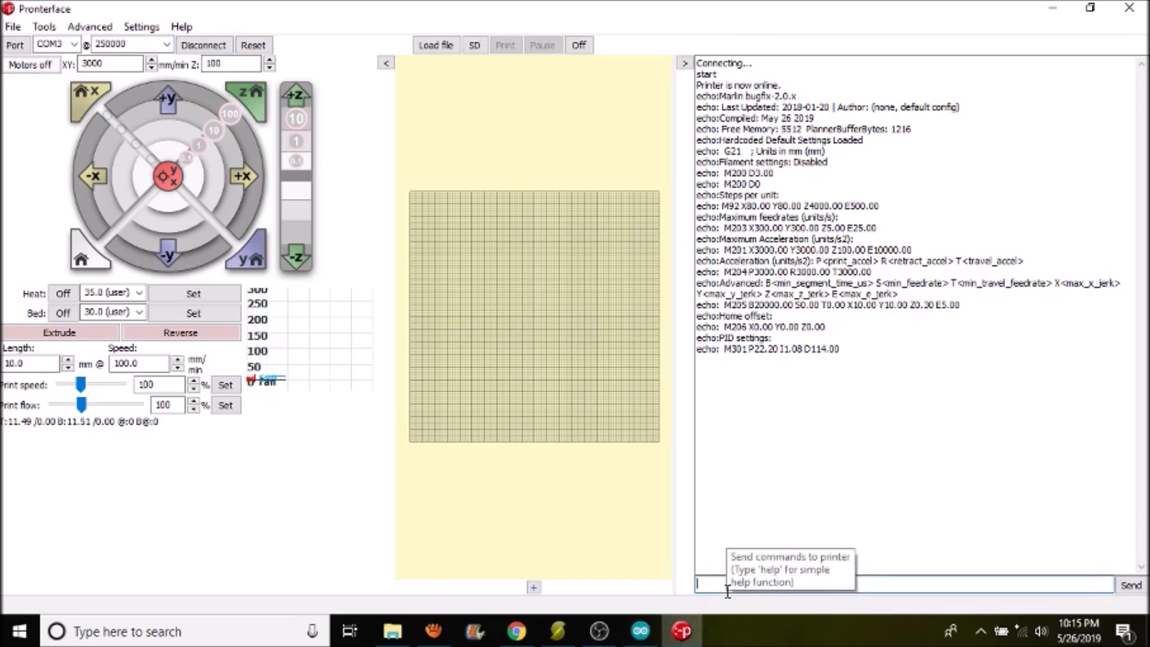
pyautogui.write('M109')
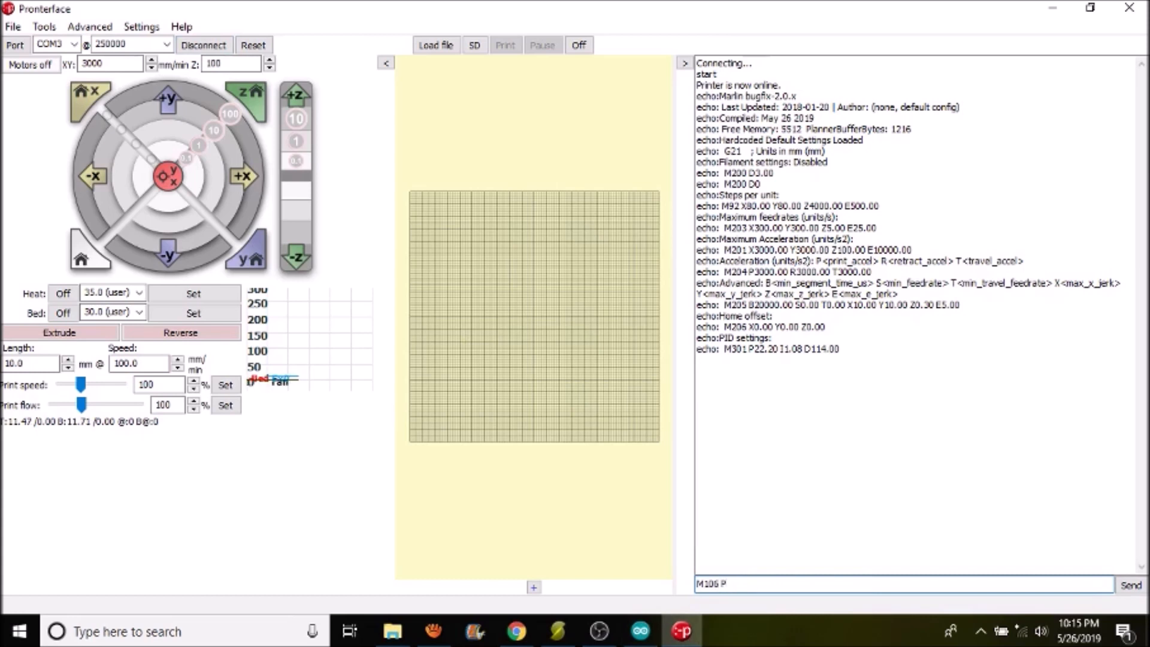
pyautogui.write('0 S200')
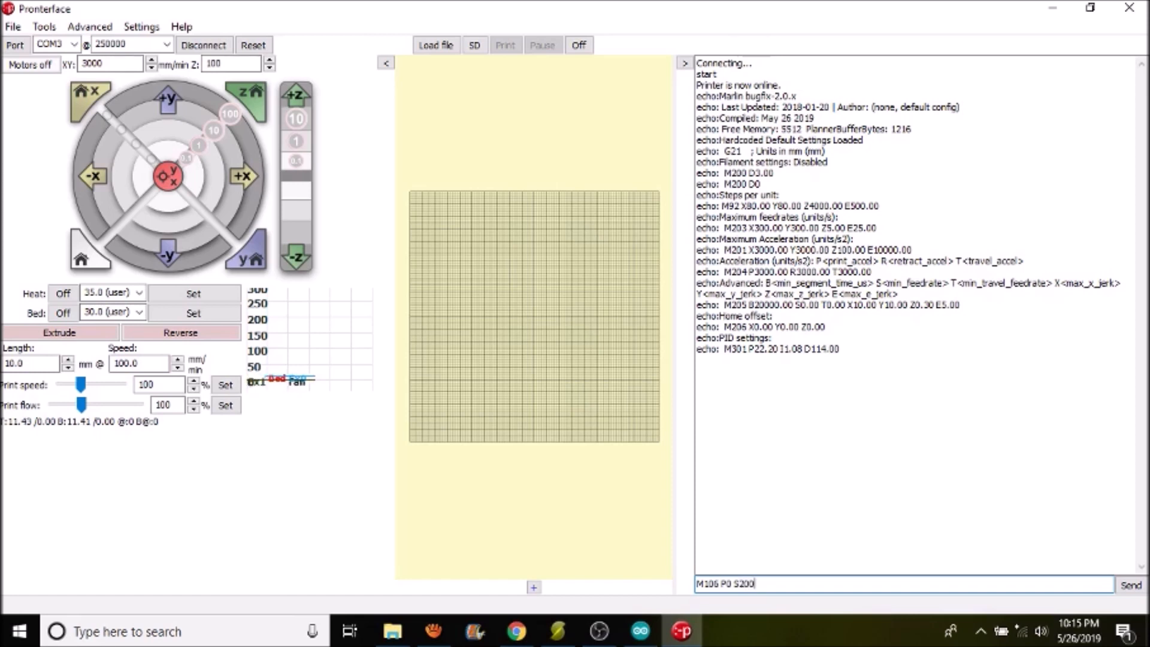
pyautogui.click(1130, 585)
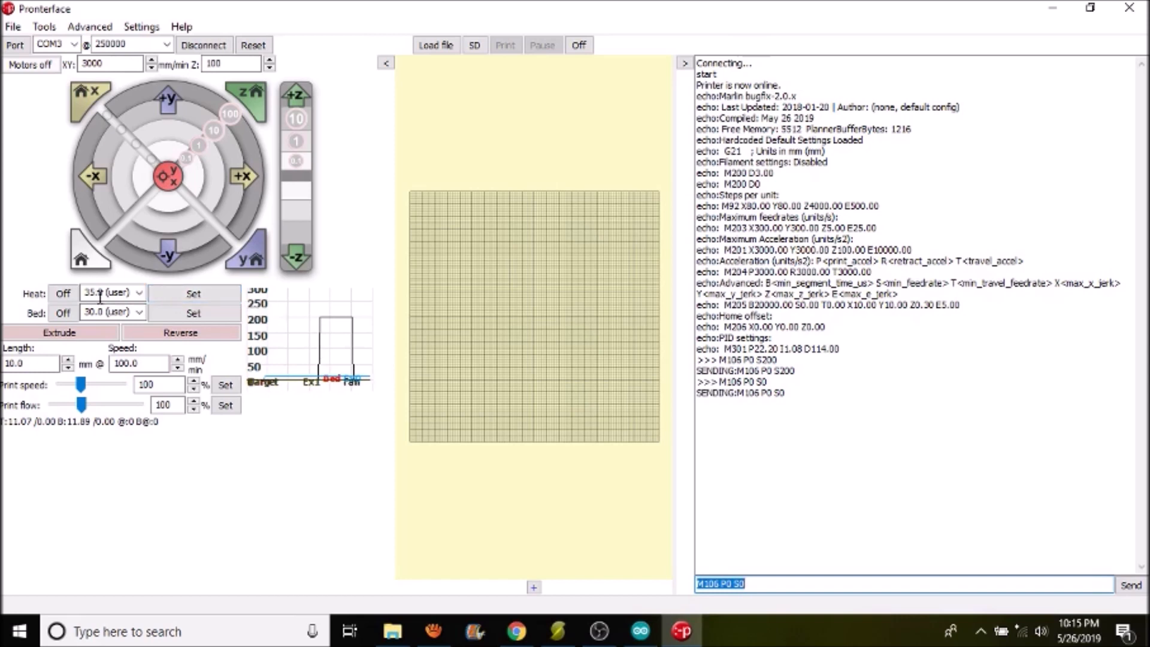
# Set the hotend heat target to 50 °C and start heating.
pyautogui.click(139, 292)
pyautogui.write('50')
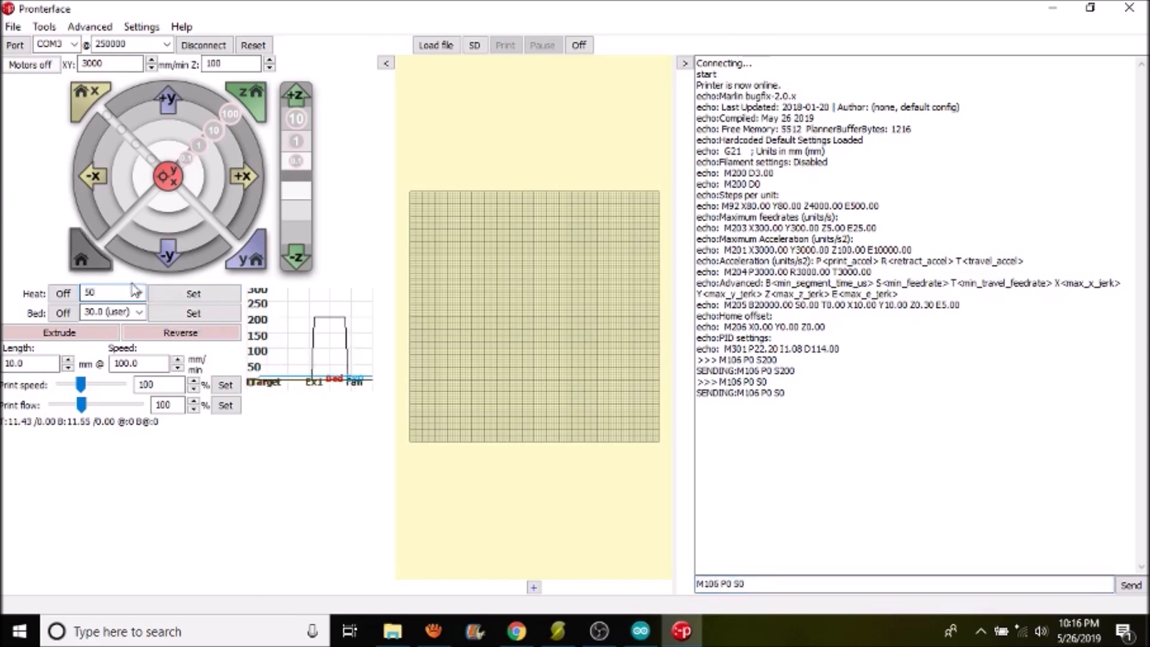
pyautogui.moveTo(194, 294)
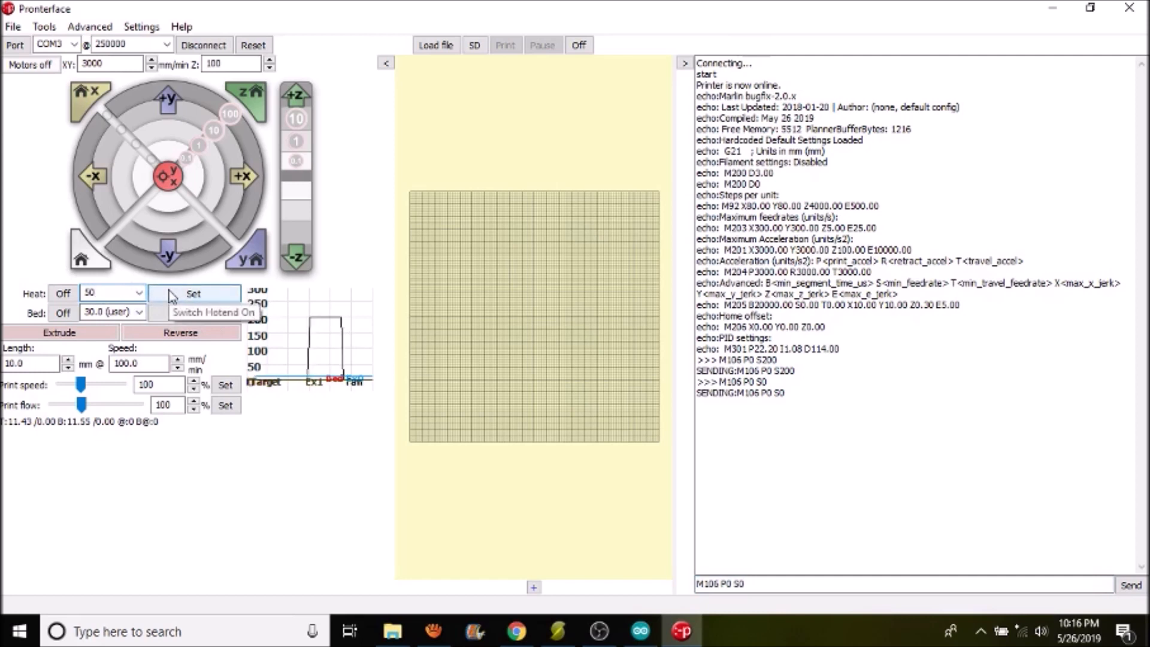
pyautogui.click(194, 294)
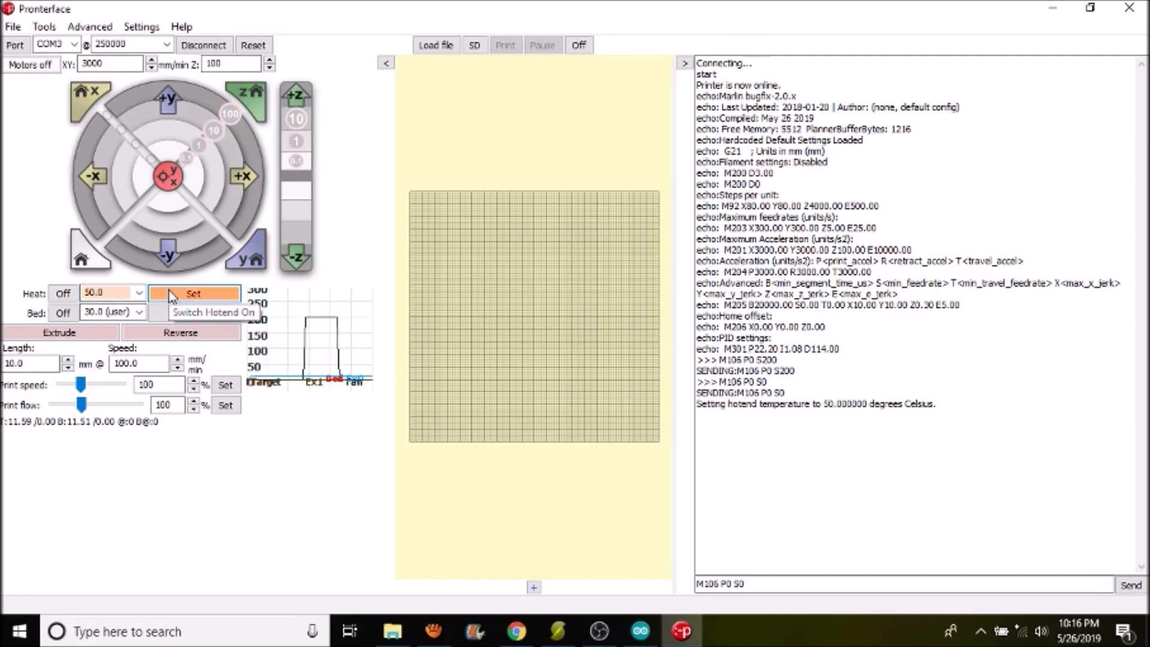
pyautogui.click(193, 294)
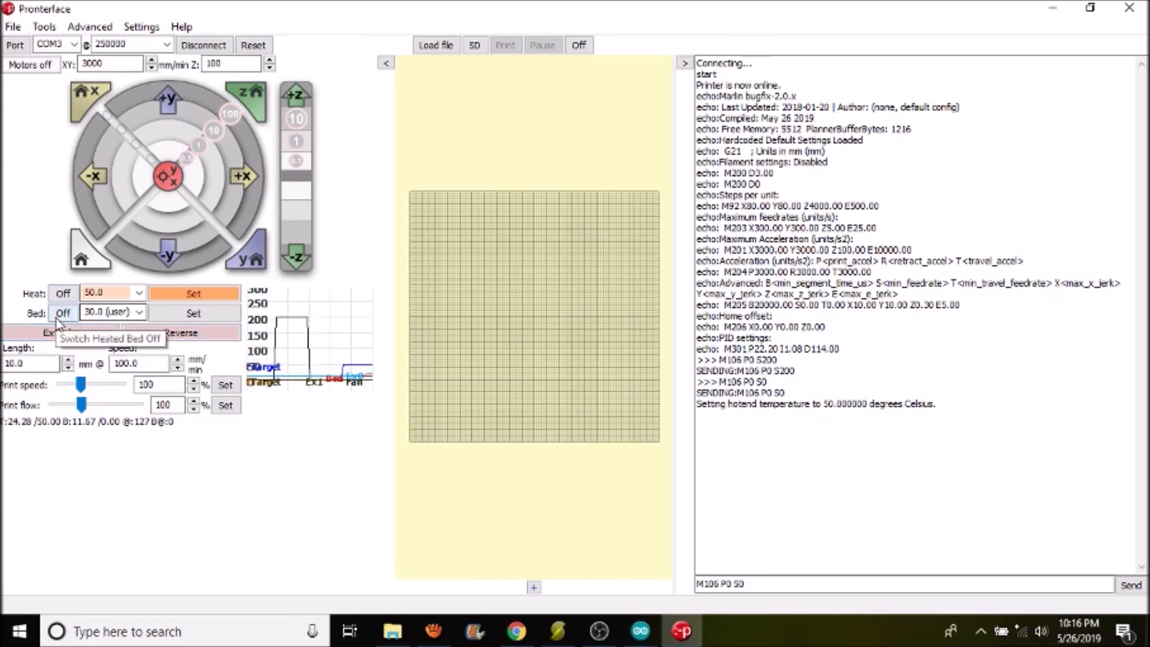
# Set the heated bed target to 40 °C so it heats alongside the 50 °C hotend.
pyautogui.click(109, 313)
pyautogui.write('40')
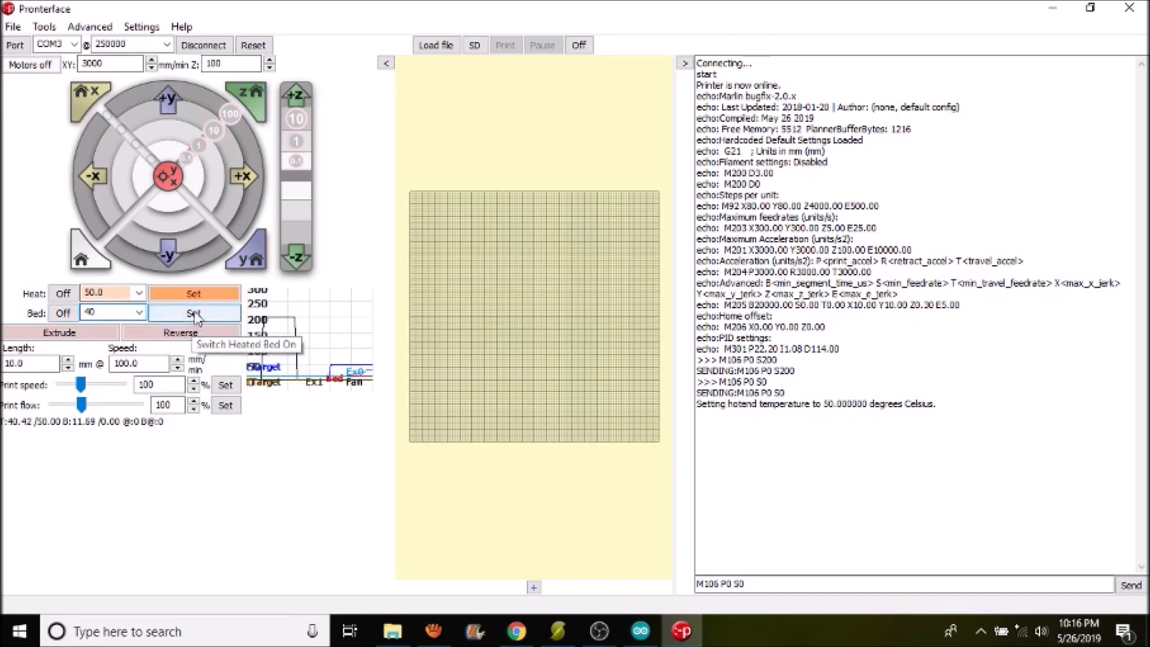
pyautogui.click(193, 313)
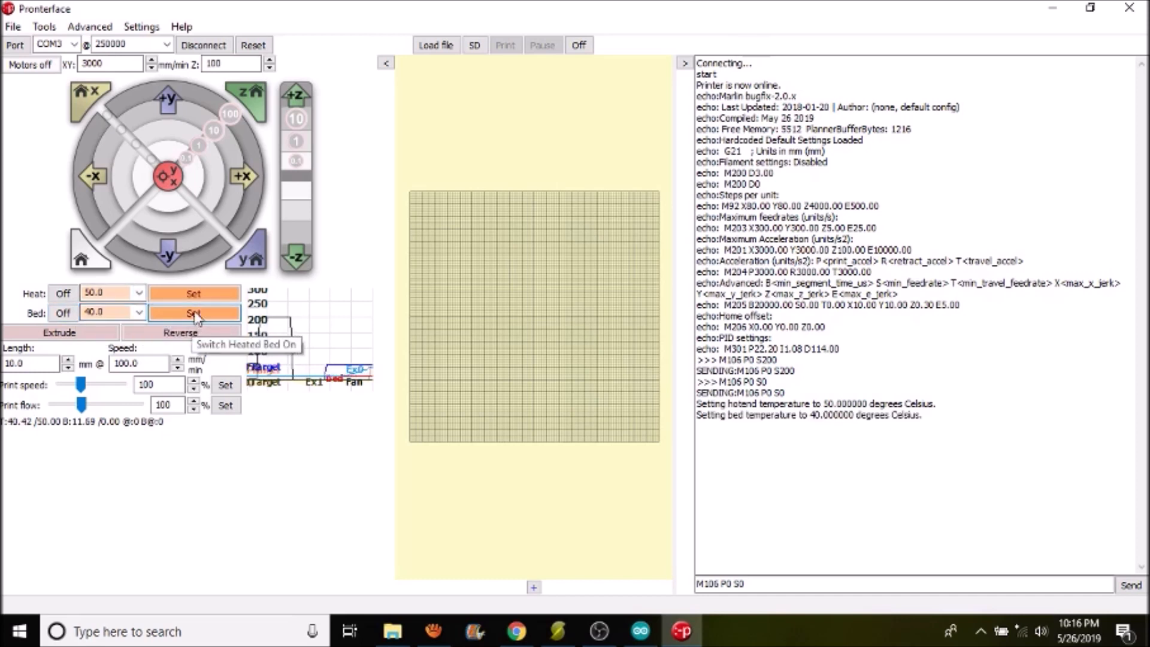
pyautogui.click(194, 313)
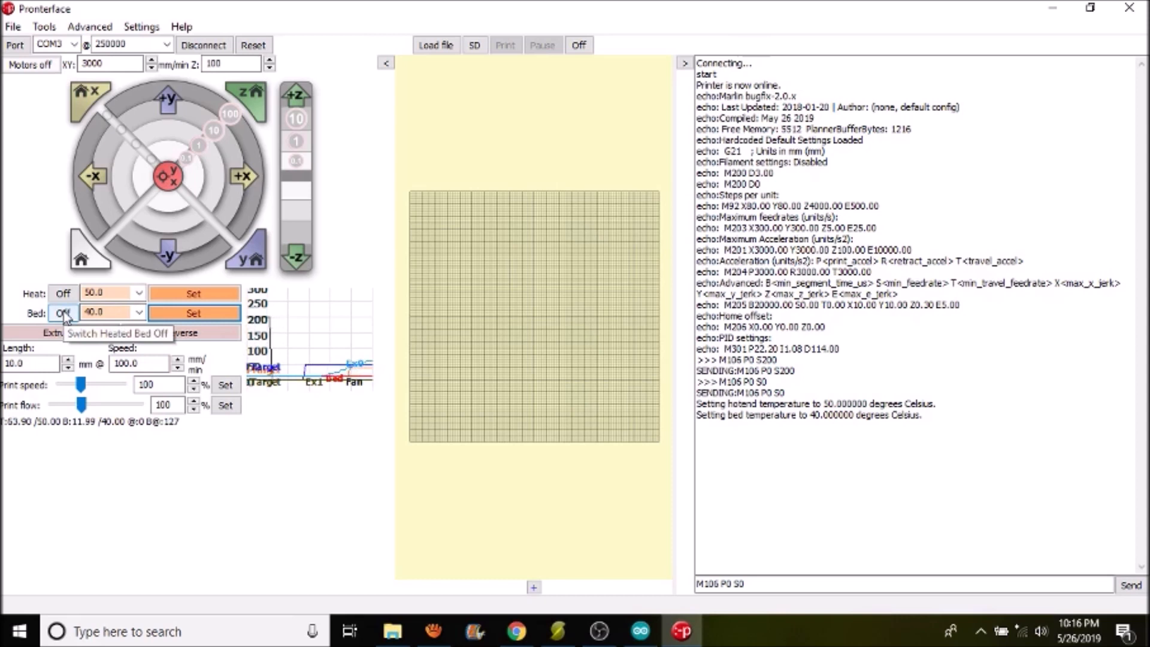
# Switch the bed heater off, then the hotend heater, returning both targets to 0 °C.
pyautogui.click(64, 312)
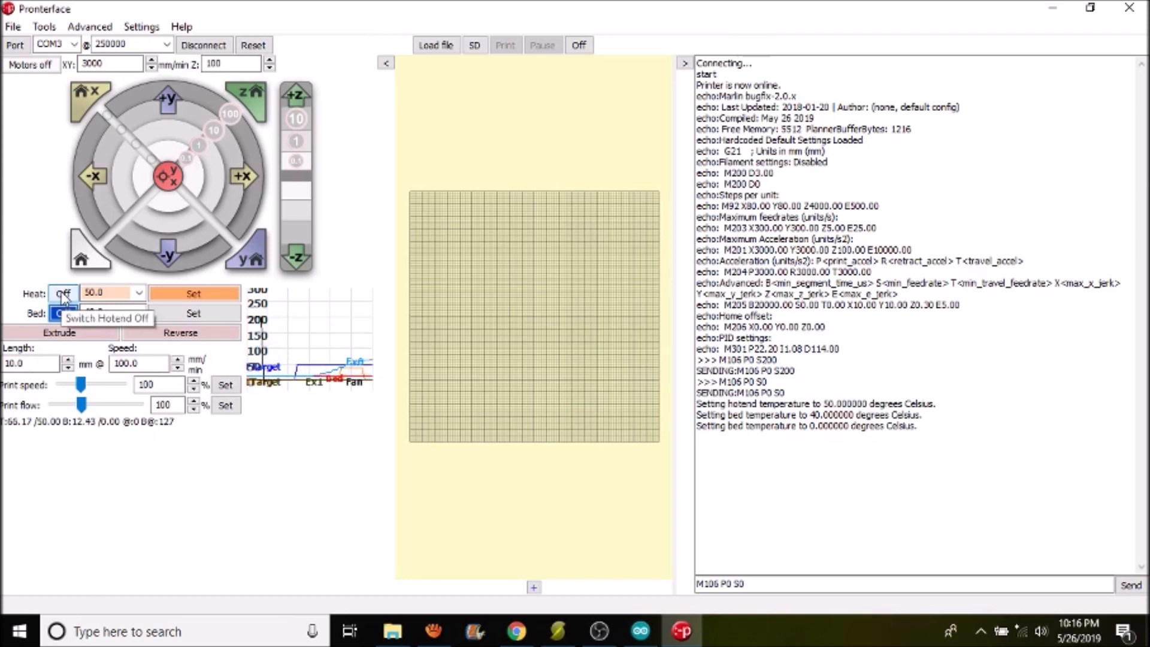
pyautogui.click(63, 292)
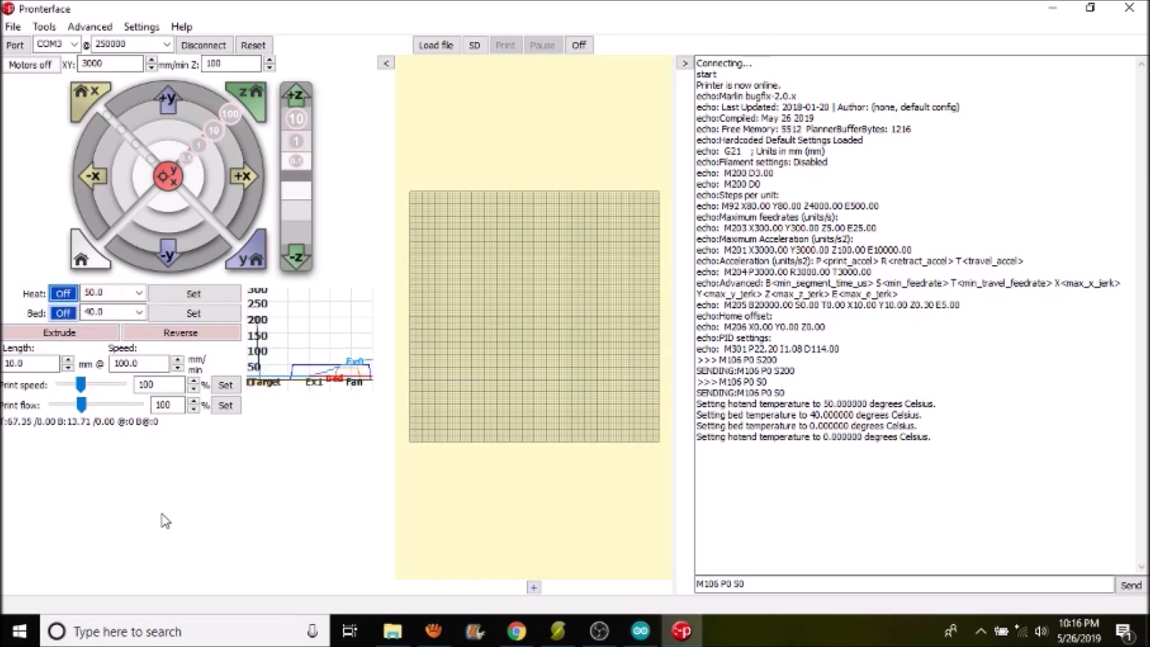